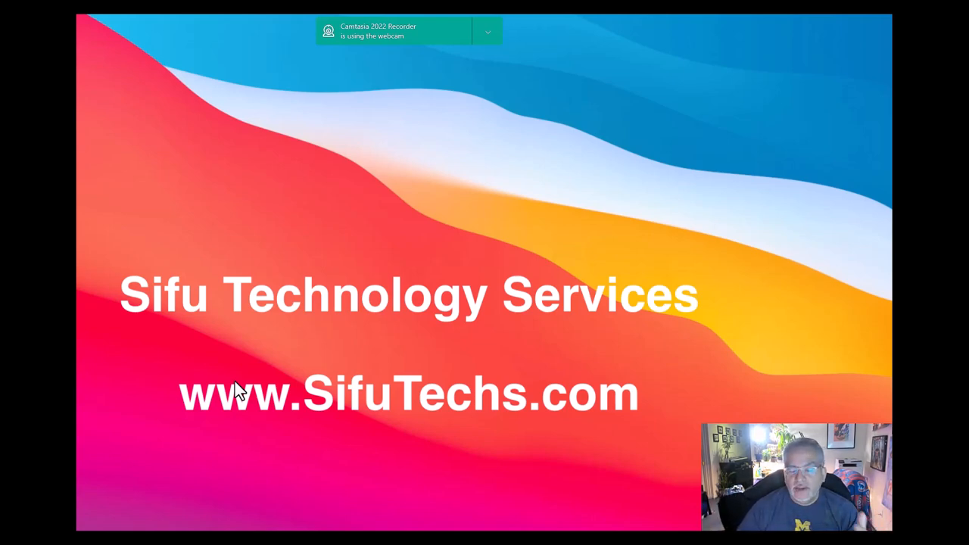
{"action": "mouse_move", "coordinate": [594, 468]}
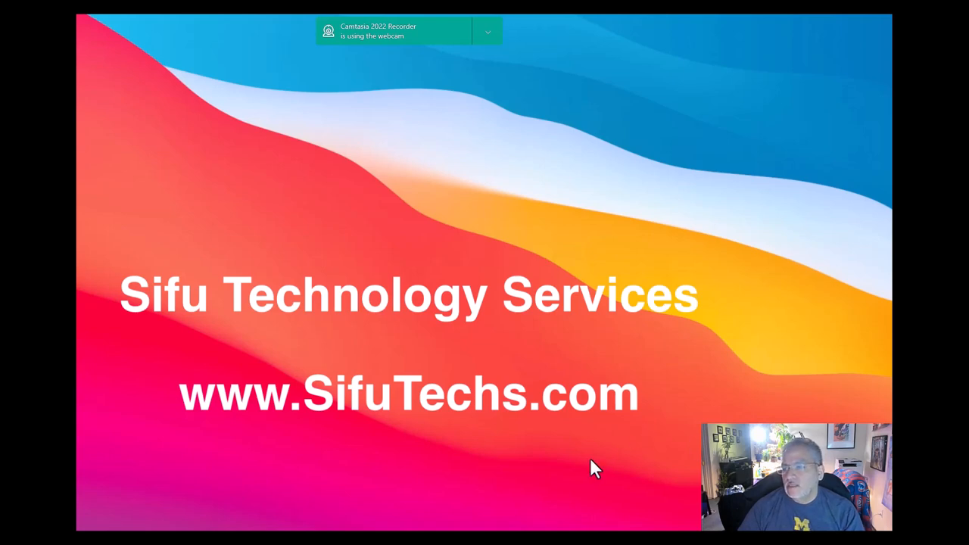
{"action": "mouse_move", "coordinate": [580, 497]}
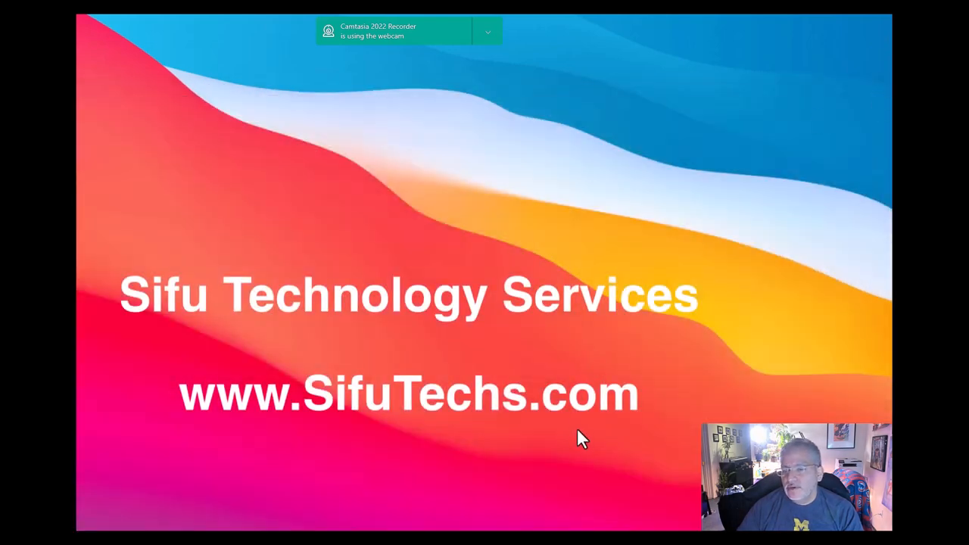
{"action": "mouse_move", "coordinate": [322, 424]}
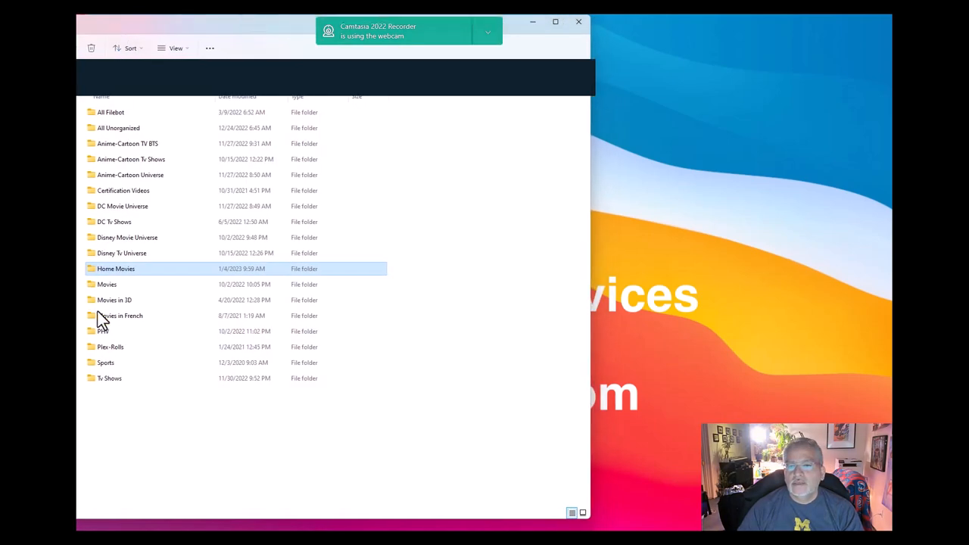
{"action": "mouse_move", "coordinate": [128, 276]}
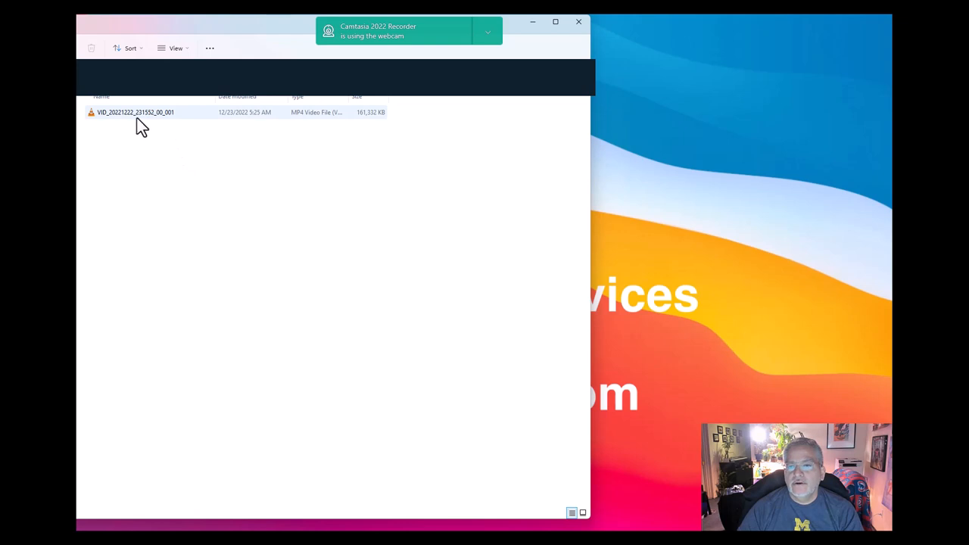
{"action": "mouse_move", "coordinate": [151, 114]}
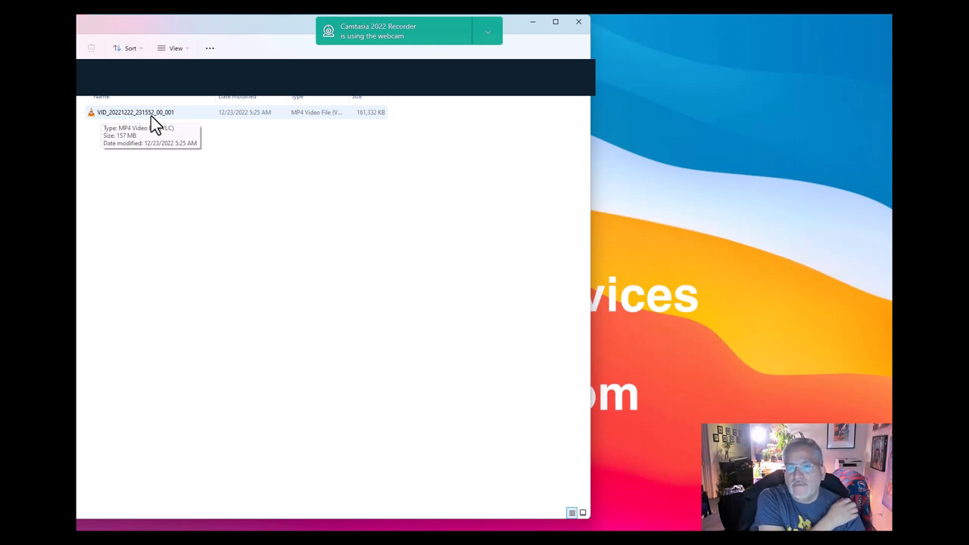
{"action": "mouse_move", "coordinate": [163, 121]}
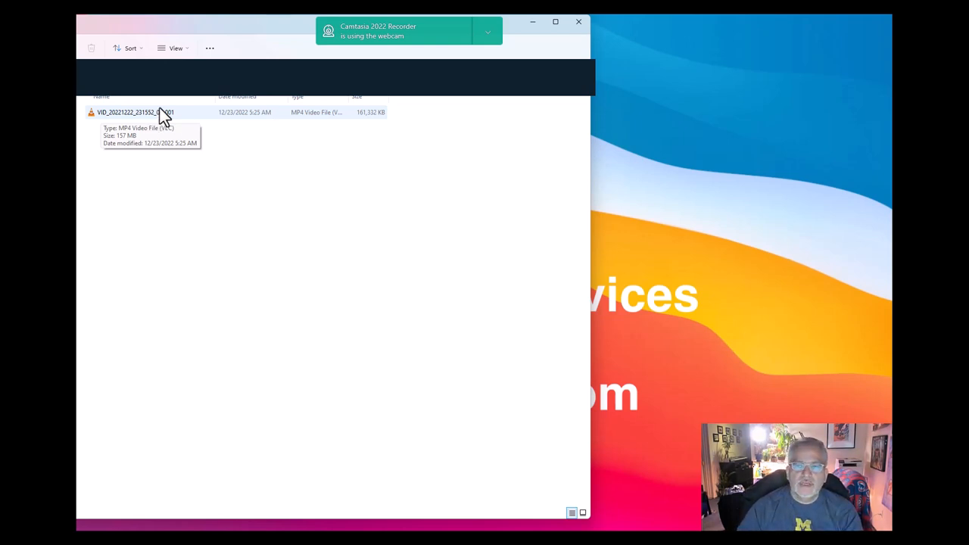
{"action": "mouse_move", "coordinate": [129, 129]}
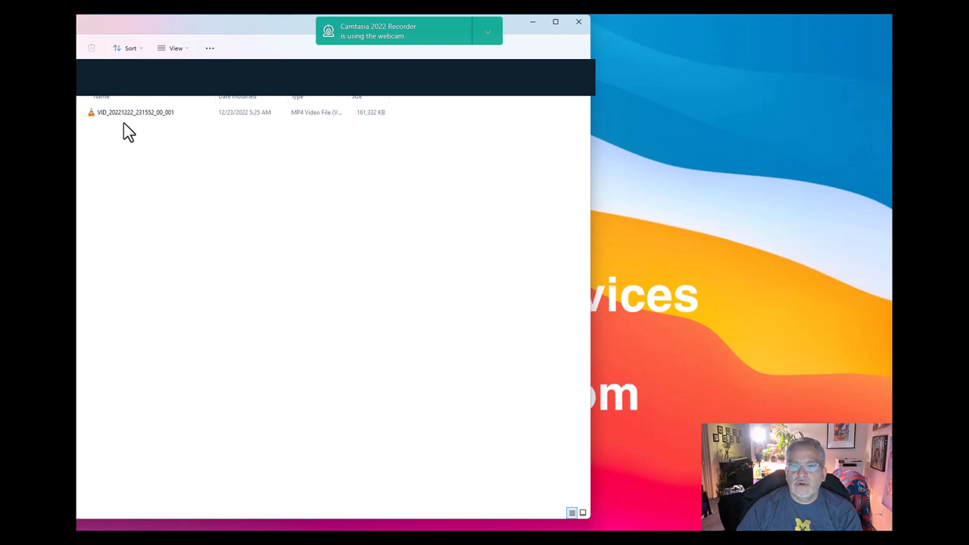
- Copy the Home Movies video and bring up the paste menu in the empty folder area
{"action": "right_click", "coordinate": [134, 112]}
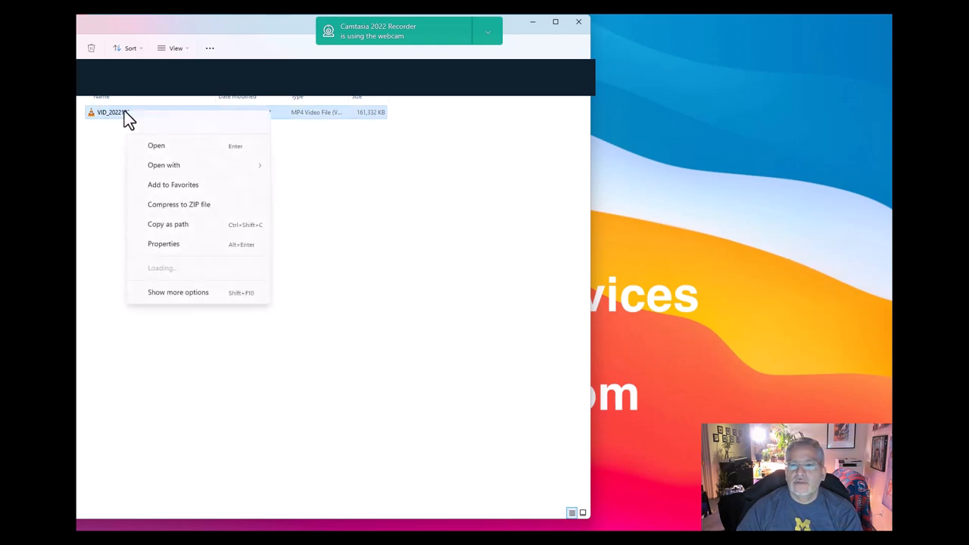
{"action": "left_click", "coordinate": [140, 157]}
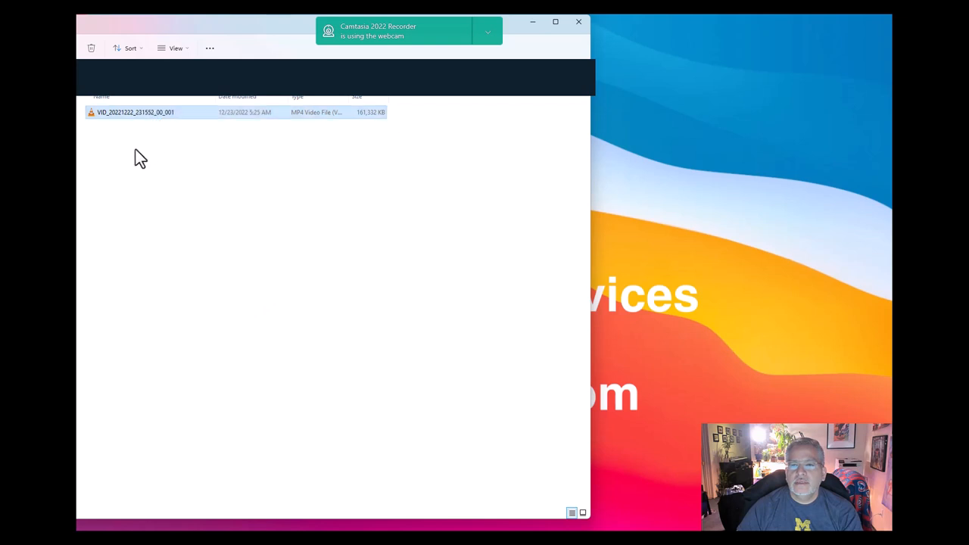
{"action": "right_click", "coordinate": [141, 150]}
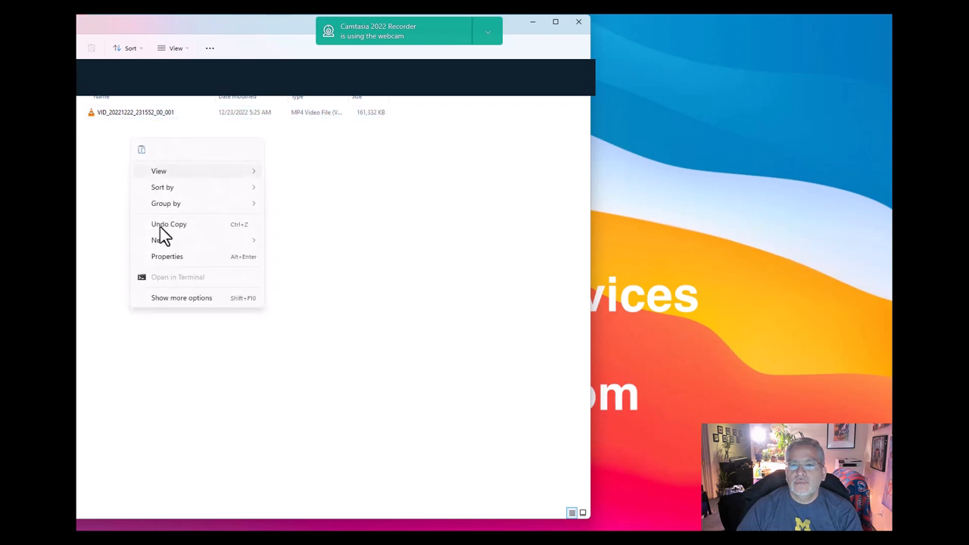
{"action": "mouse_move", "coordinate": [145, 157]}
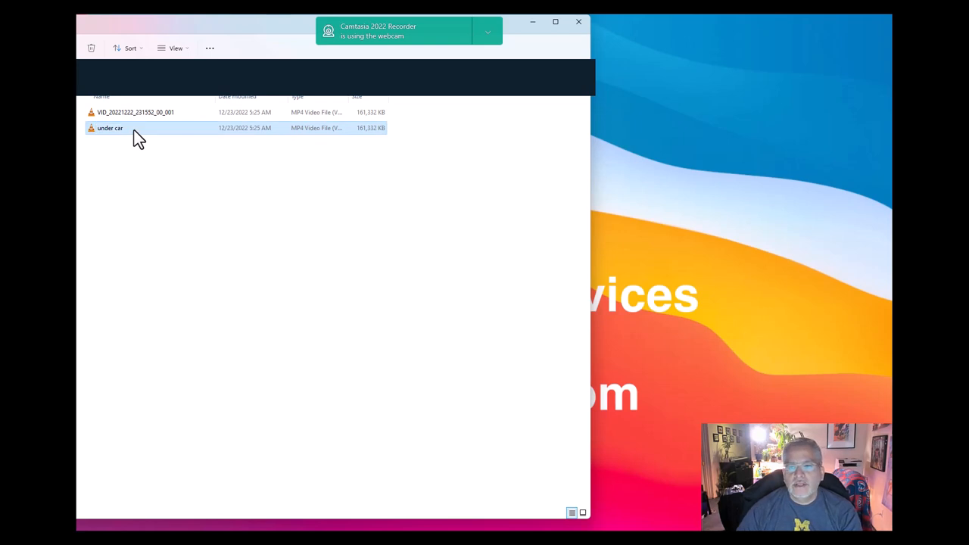
{"action": "mouse_move", "coordinate": [181, 171]}
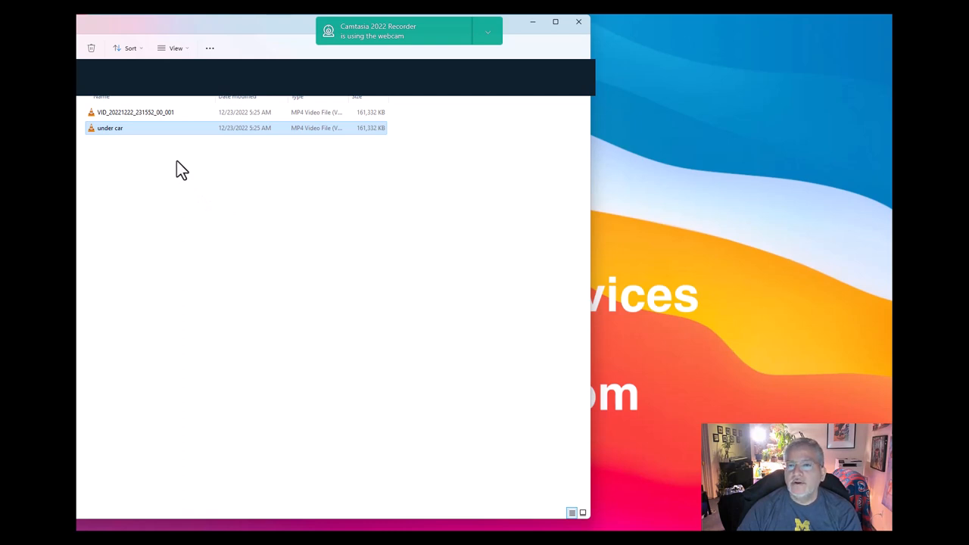
{"action": "mouse_move", "coordinate": [314, 299]}
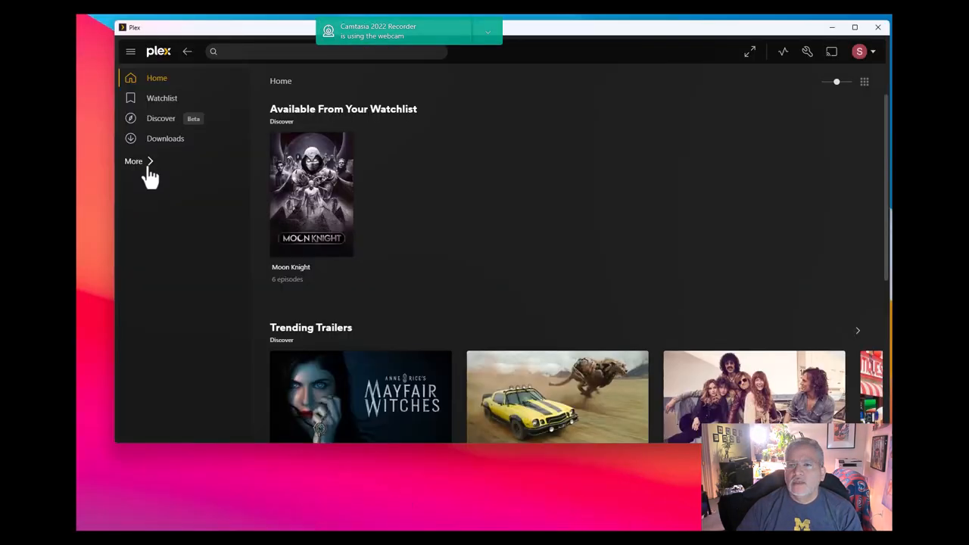
- Show all pinned Plex libraries in the sidebar, then open the account avatar dropdown
{"action": "left_click", "coordinate": [133, 161]}
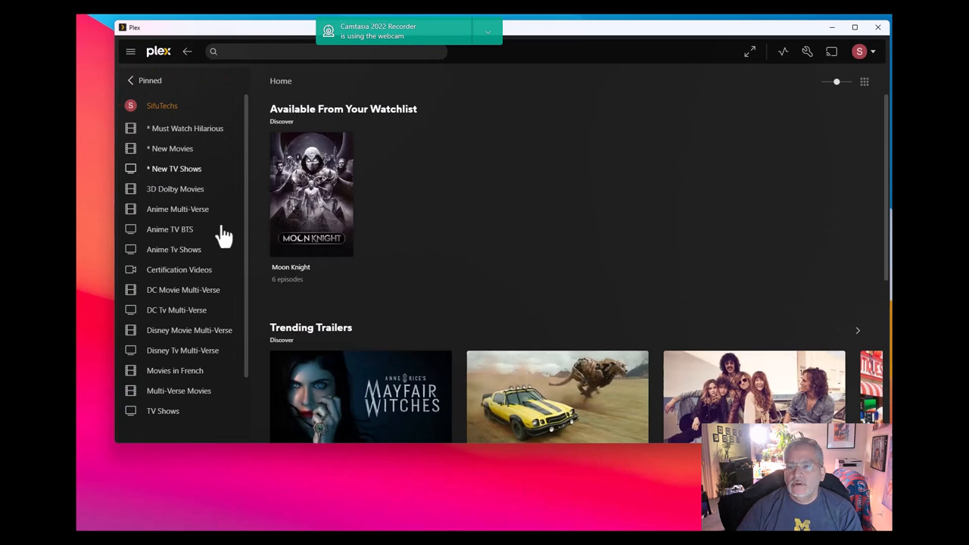
{"action": "scroll", "scroll_direction": "down", "scroll_amount": 3}
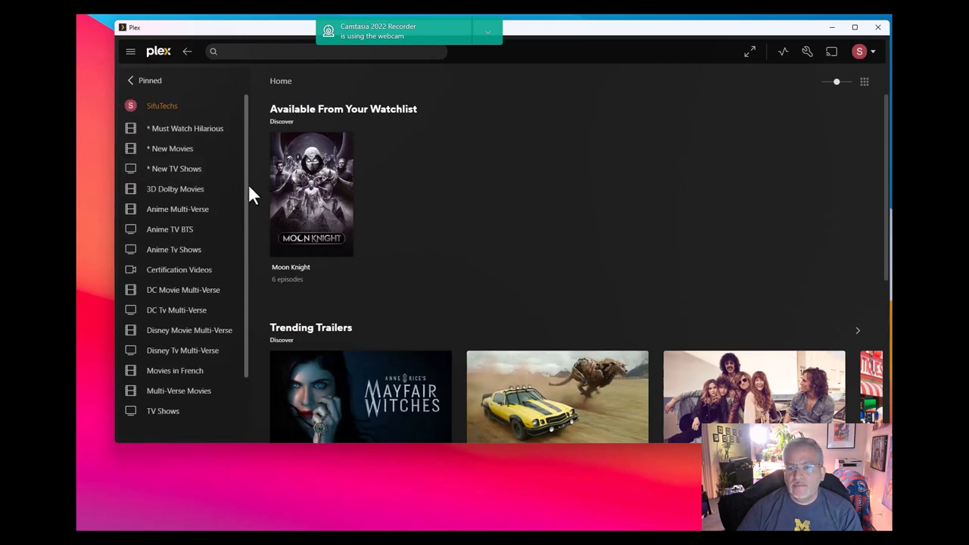
{"action": "mouse_move", "coordinate": [182, 349]}
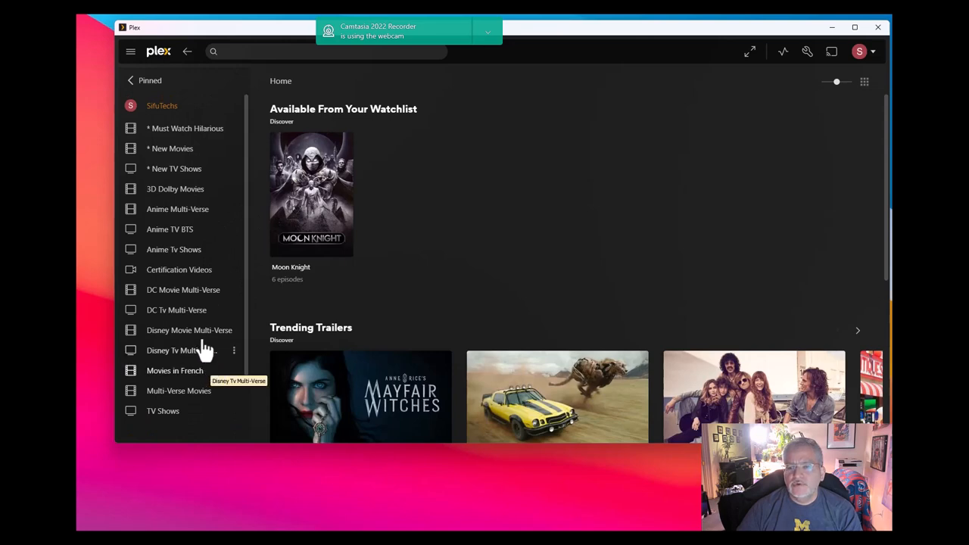
{"action": "mouse_move", "coordinate": [276, 157]}
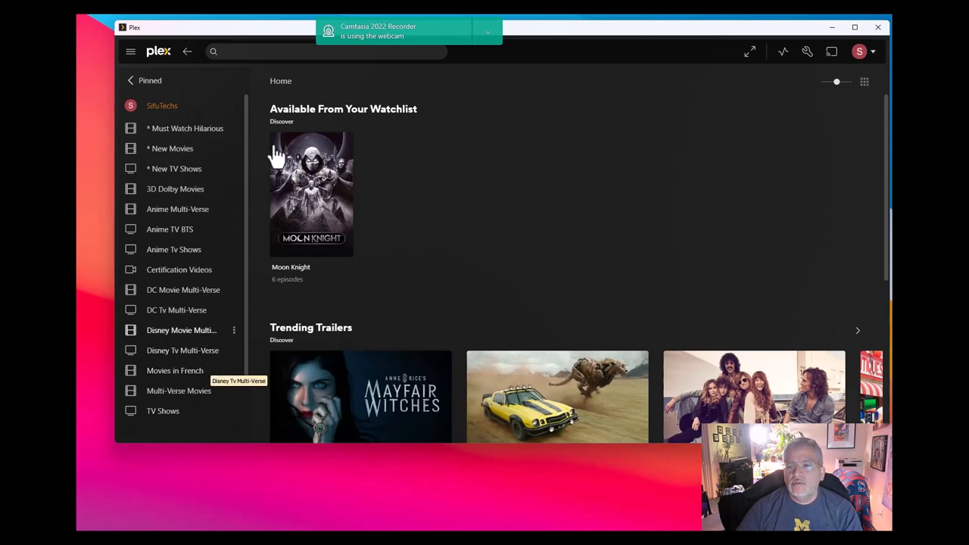
{"action": "mouse_move", "coordinate": [231, 35]}
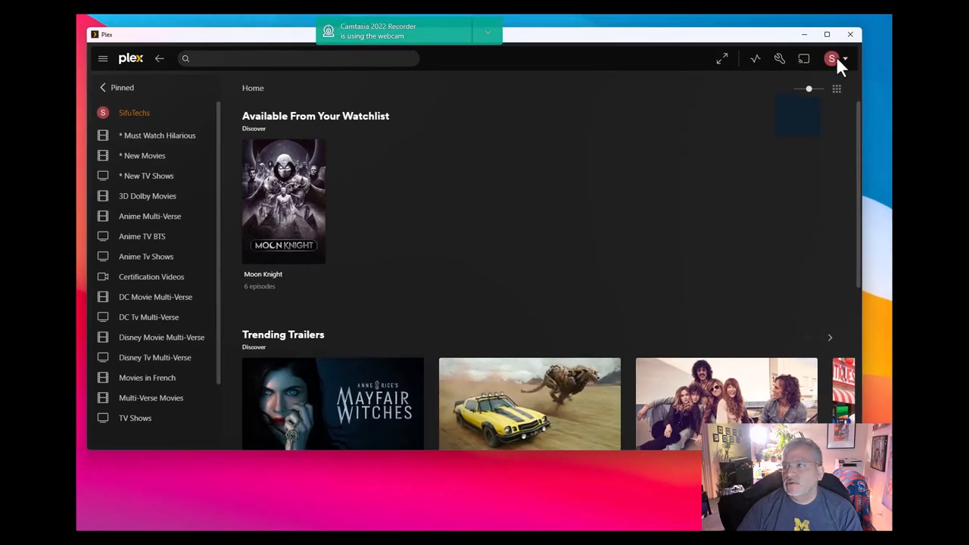
{"action": "left_click", "coordinate": [832, 58]}
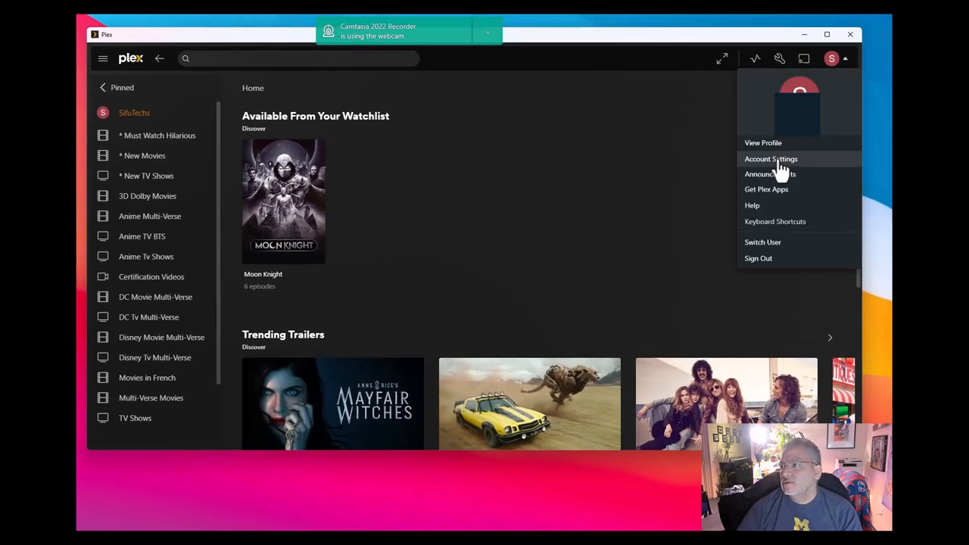
- Go to Account Settings' Libraries page (15 libraries) and start Add Library
{"action": "left_click", "coordinate": [771, 158]}
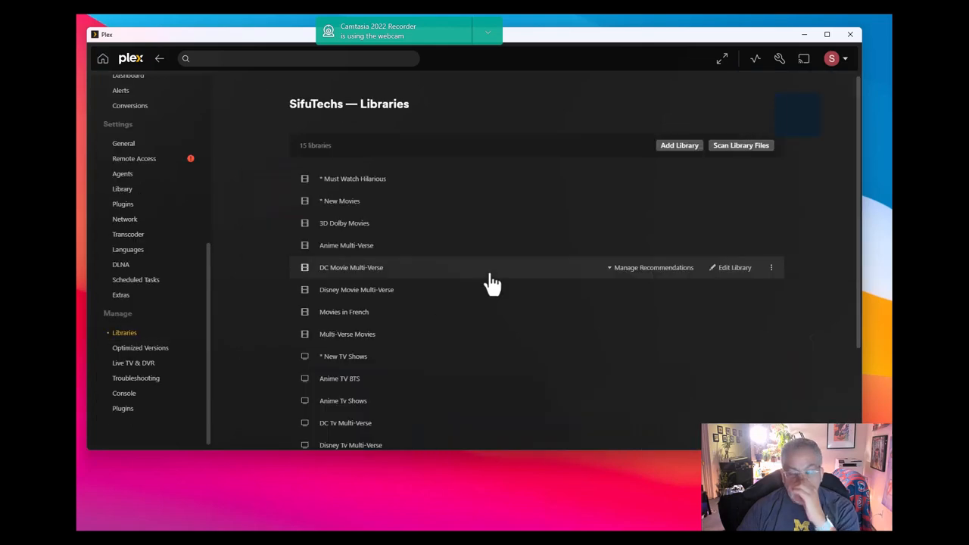
{"action": "mouse_move", "coordinate": [679, 145]}
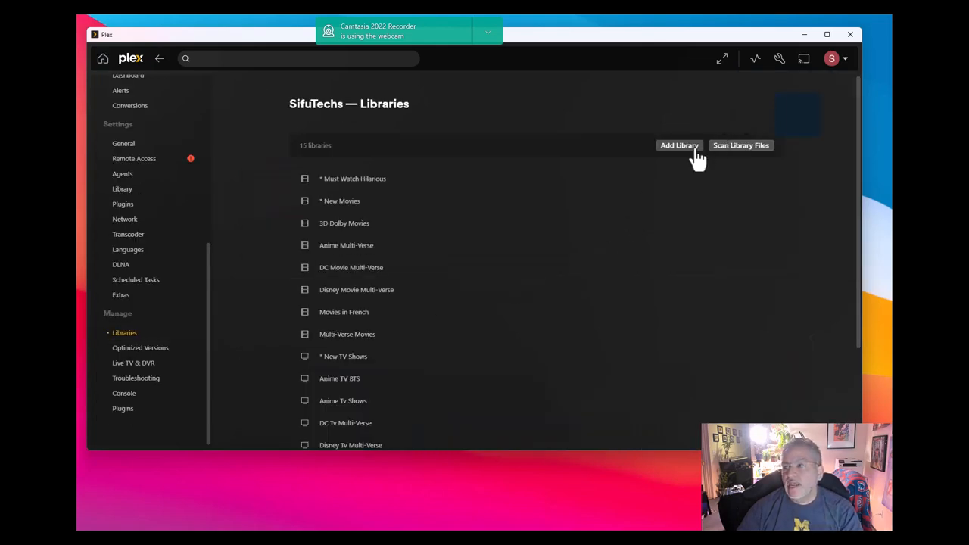
{"action": "left_click", "coordinate": [679, 146]}
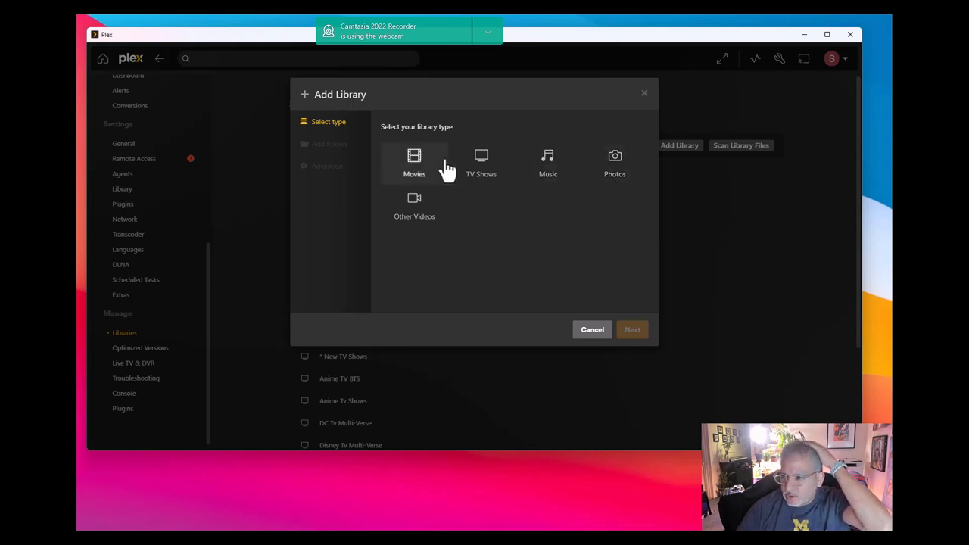
{"action": "mouse_move", "coordinate": [547, 164]}
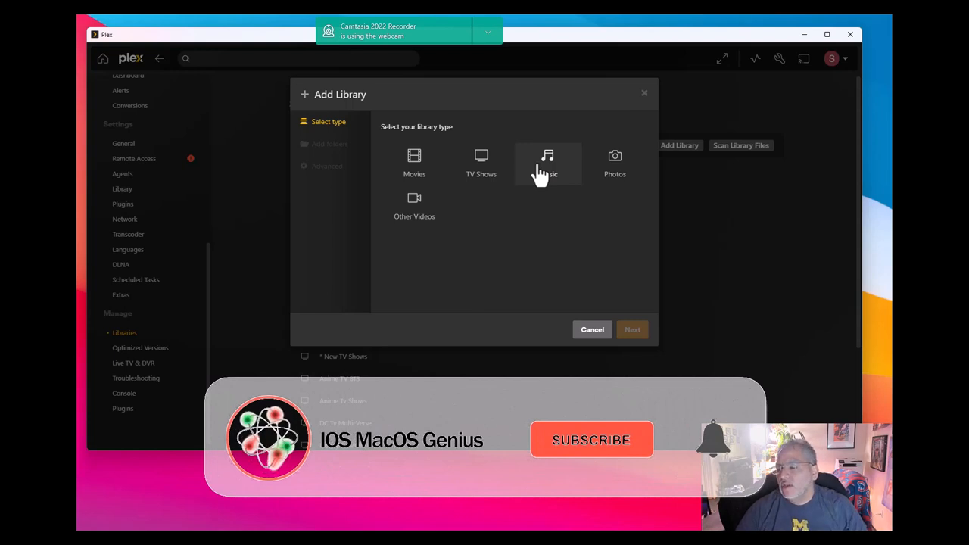
- Bring up the Add Library dialog's library type choices
{"action": "left_click", "coordinate": [591, 440]}
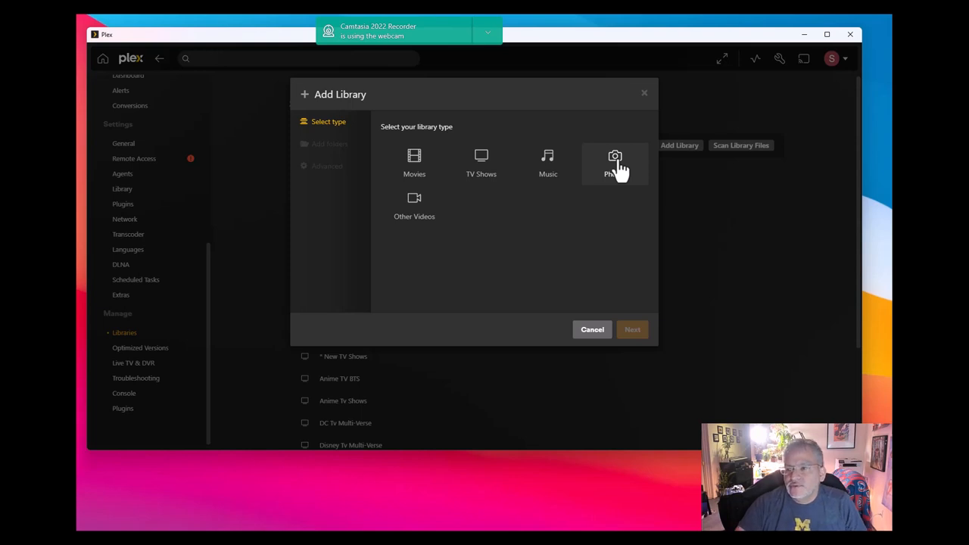
{"action": "mouse_move", "coordinate": [414, 208]}
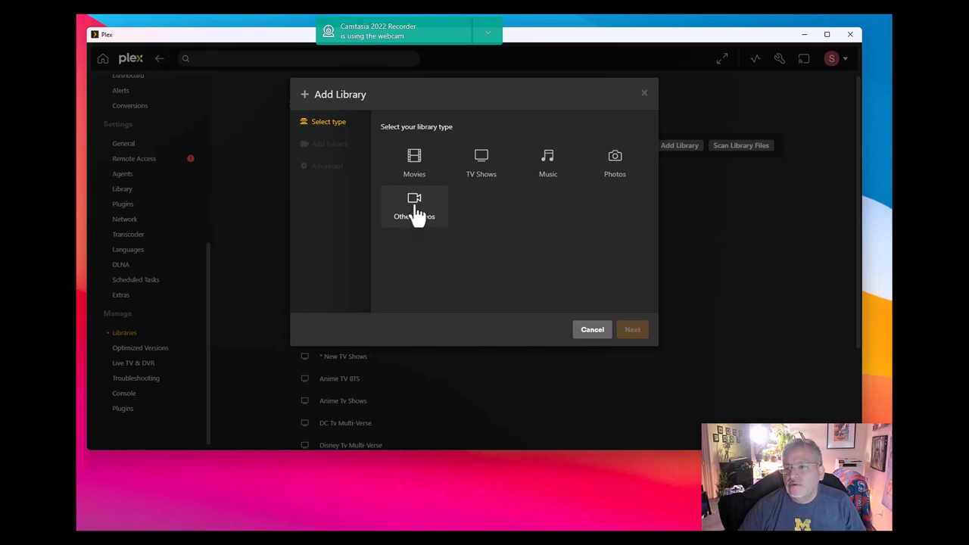
- Create an Other Videos library named 'Home Videos' and continue to folder selection
{"action": "left_click", "coordinate": [414, 206]}
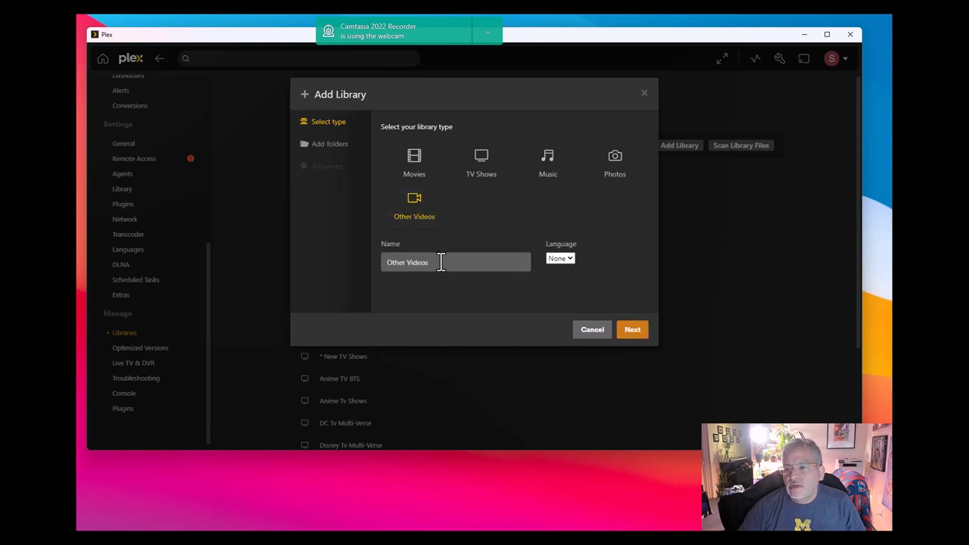
{"action": "double_click", "coordinate": [408, 262]}
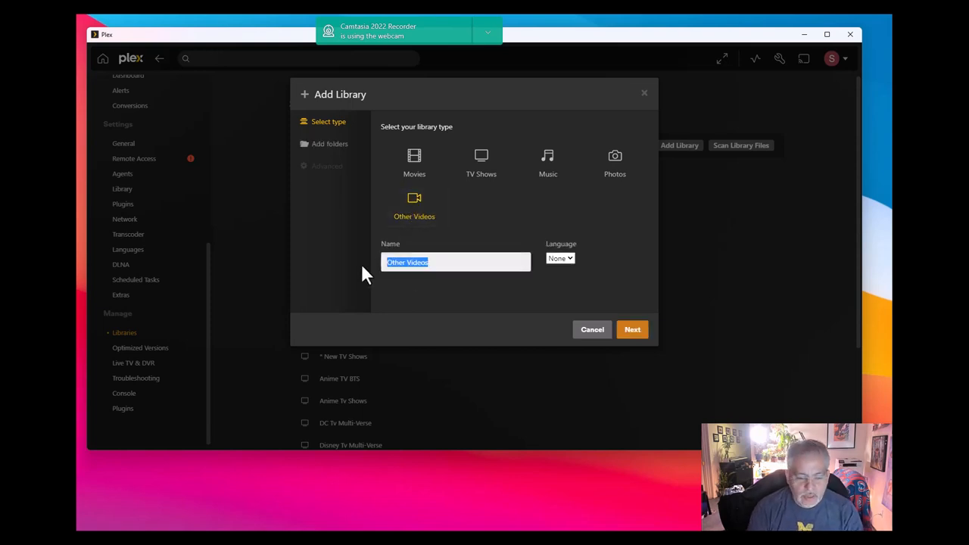
{"action": "type", "text": "Home Vi"}
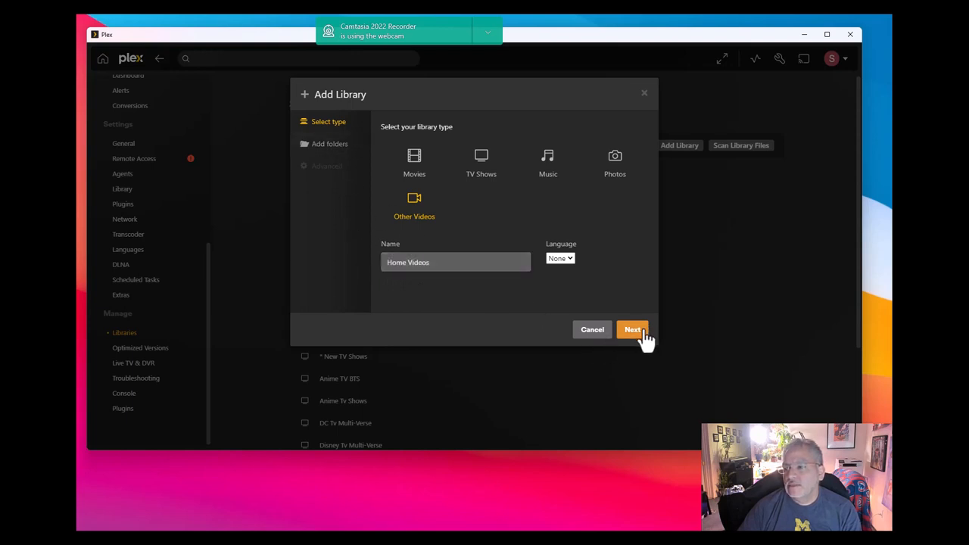
{"action": "left_click", "coordinate": [632, 329]}
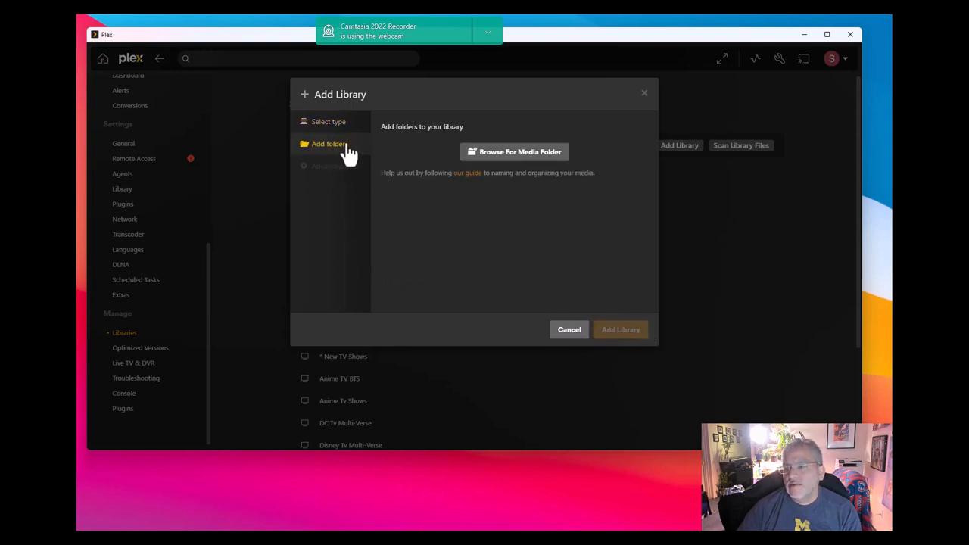
- Add /volume1/PlexSRV/Home Movies as the library's media folder
{"action": "left_click", "coordinate": [514, 152]}
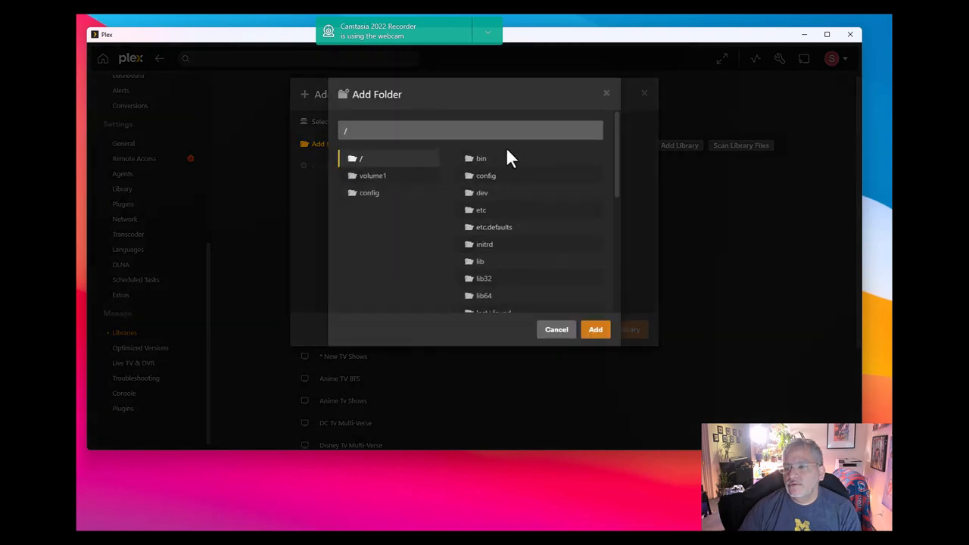
{"action": "scroll", "scroll_direction": "down", "scroll_amount": 3}
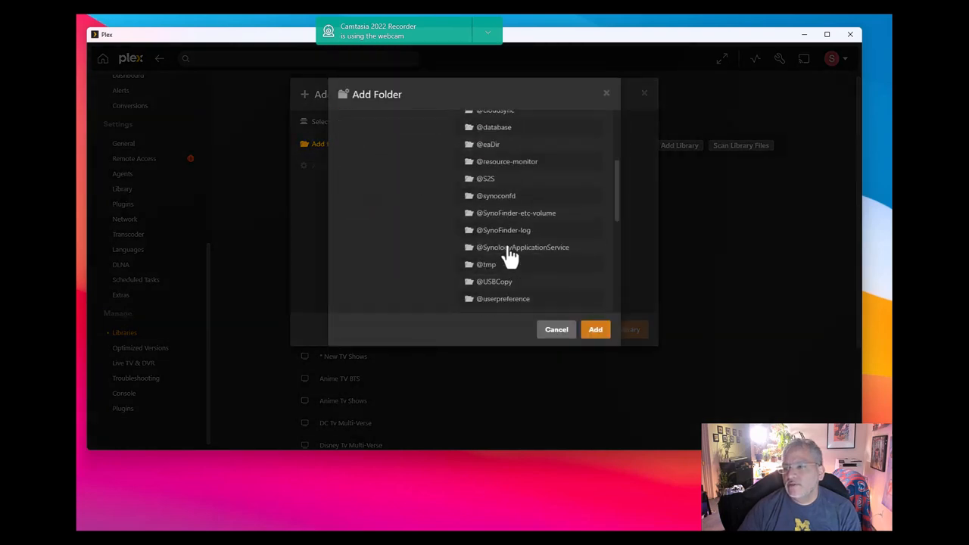
{"action": "scroll", "scroll_direction": "down", "scroll_amount": 3}
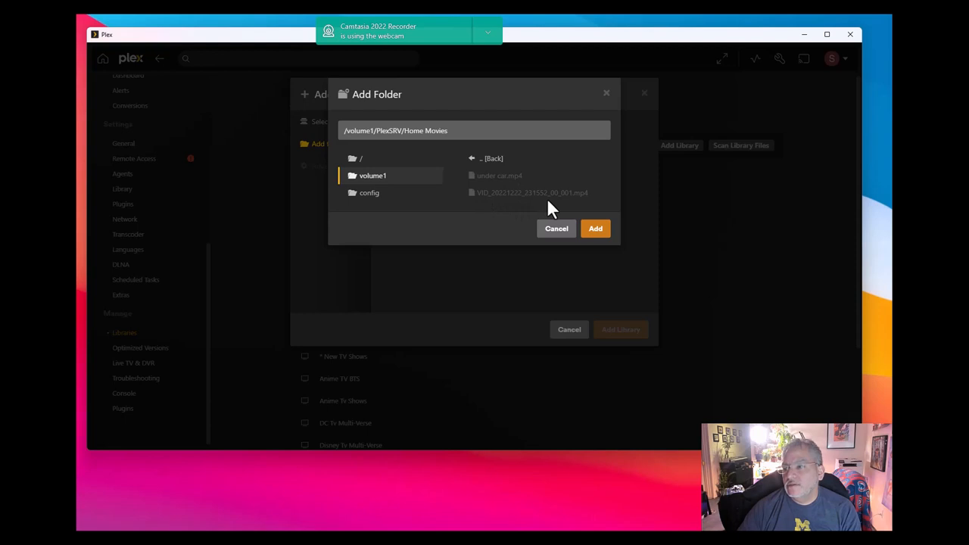
{"action": "left_click", "coordinate": [595, 228]}
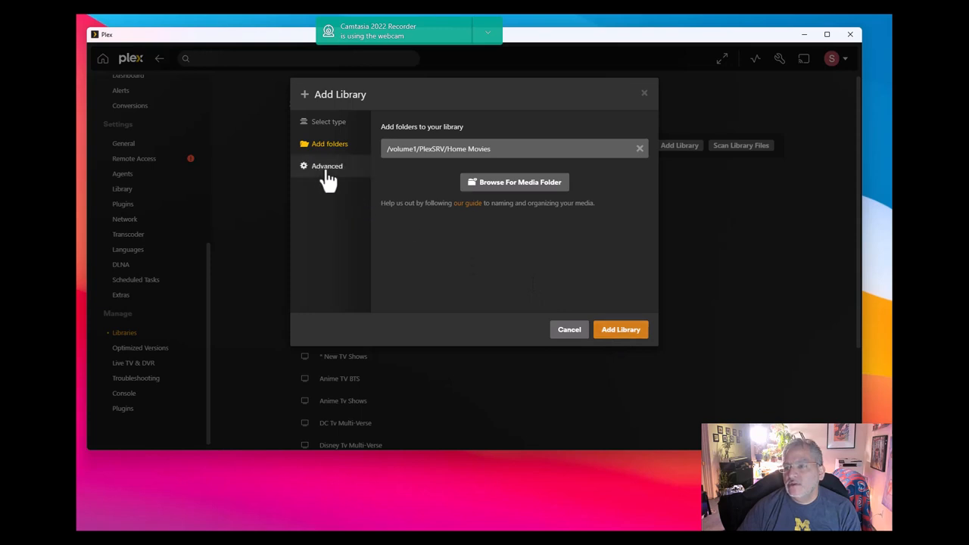
- Uncheck Enable Cinema Trailers in the library's Advanced settings
{"action": "left_click", "coordinate": [326, 166]}
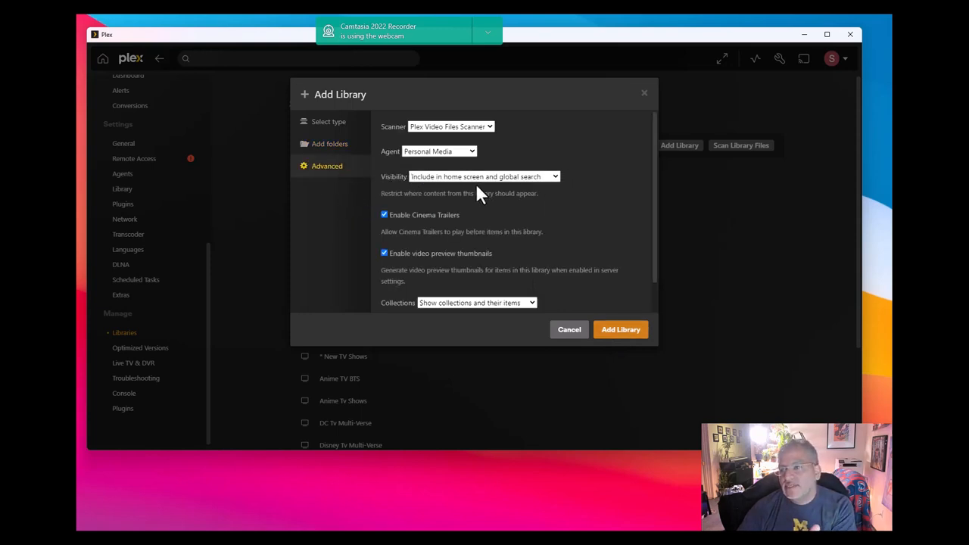
{"action": "mouse_move", "coordinate": [602, 322]}
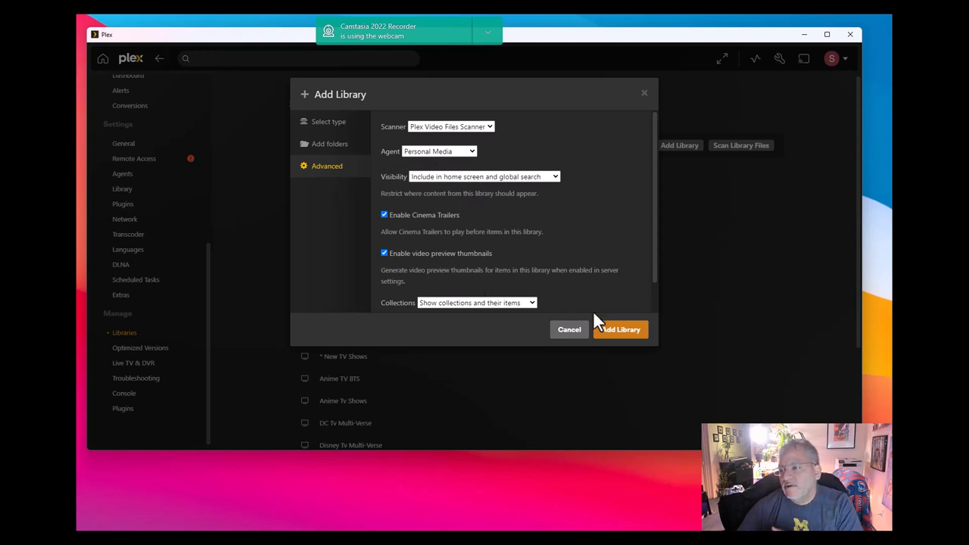
{"action": "mouse_move", "coordinate": [428, 233]}
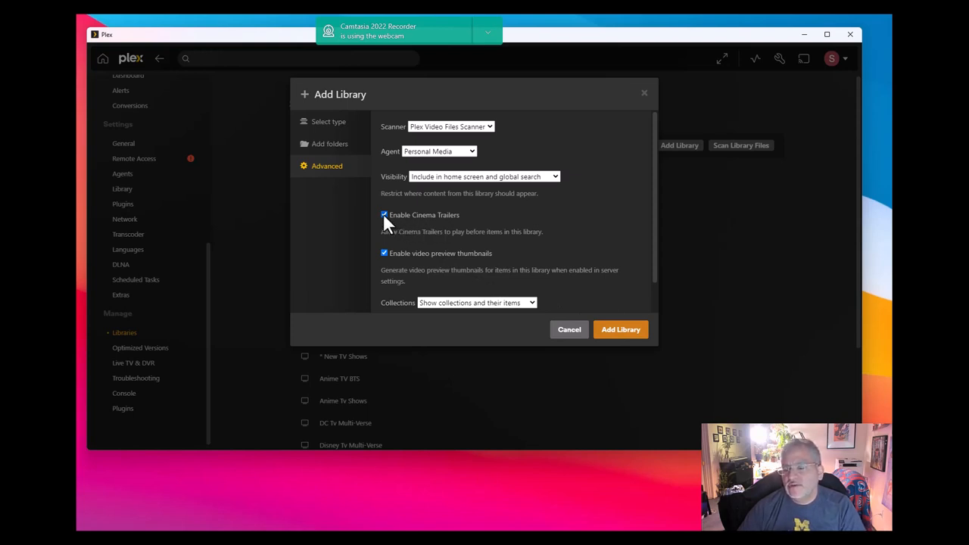
{"action": "left_click", "coordinate": [385, 215]}
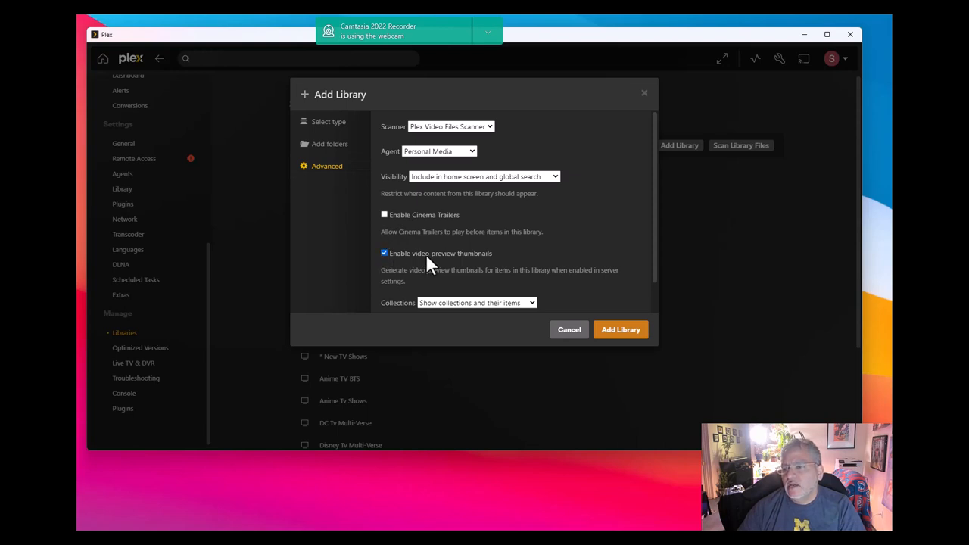
{"action": "mouse_move", "coordinate": [378, 265]}
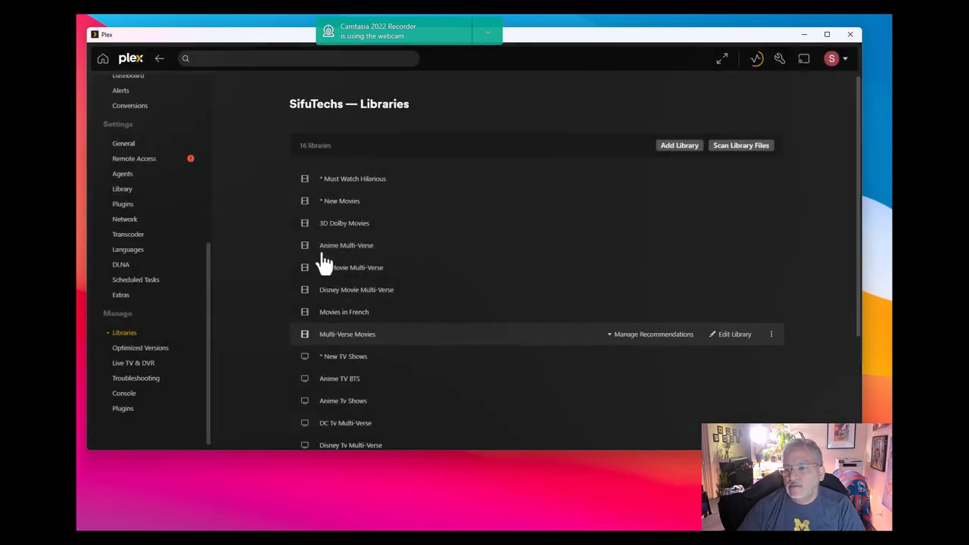
- Return to the Plex home screen and open the Home Videos library
{"action": "scroll", "scroll_direction": "down", "scroll_amount": 3}
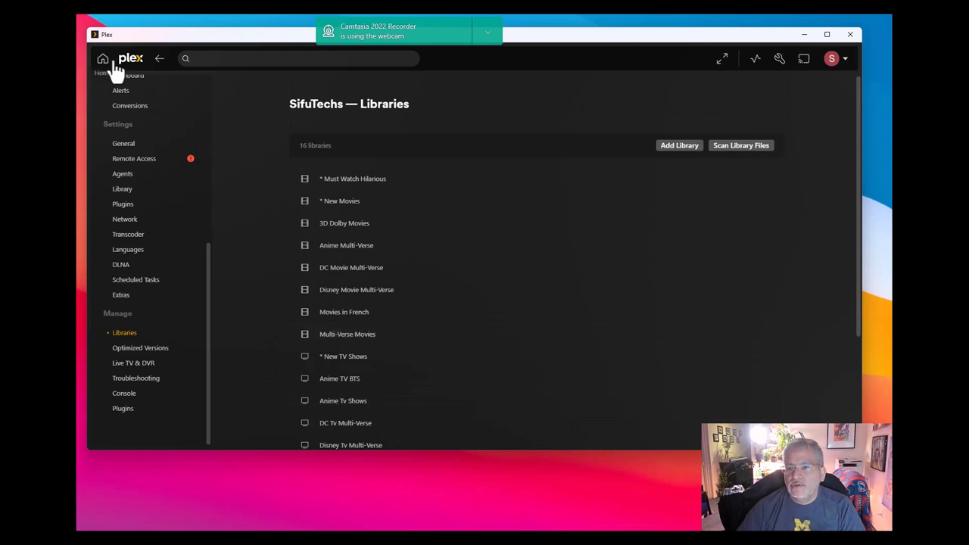
{"action": "left_click", "coordinate": [130, 58]}
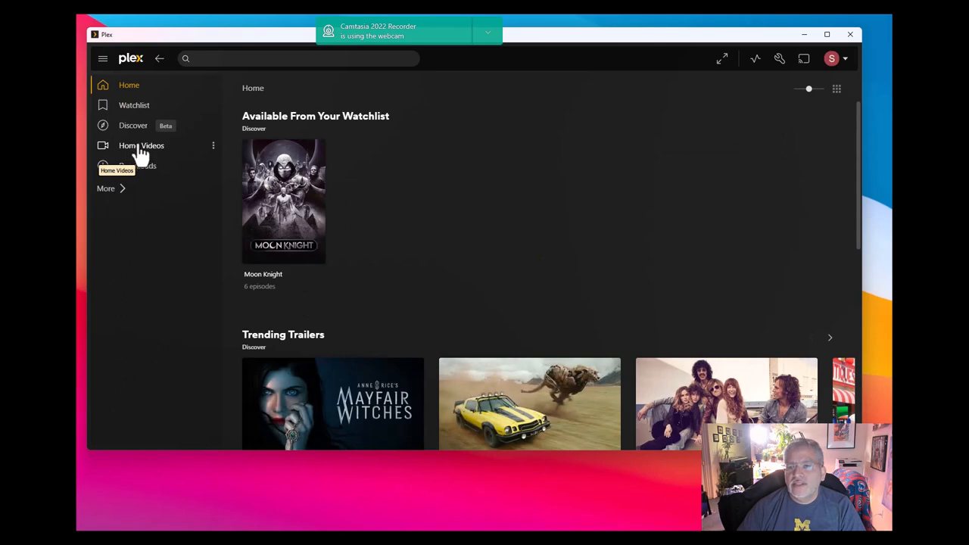
{"action": "left_click", "coordinate": [142, 145]}
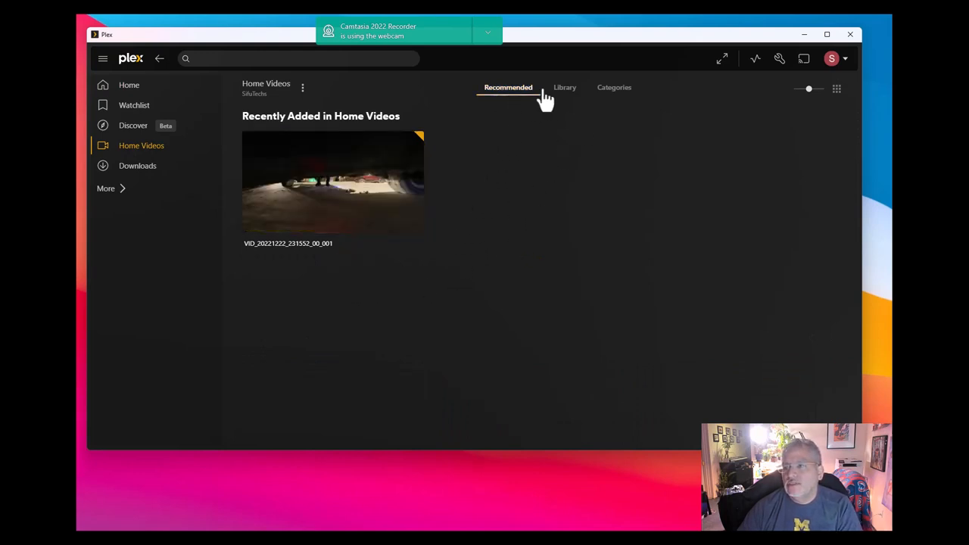
- Show all Home Videos titles and choose Split Apart on the single video item
{"action": "left_click", "coordinate": [565, 87]}
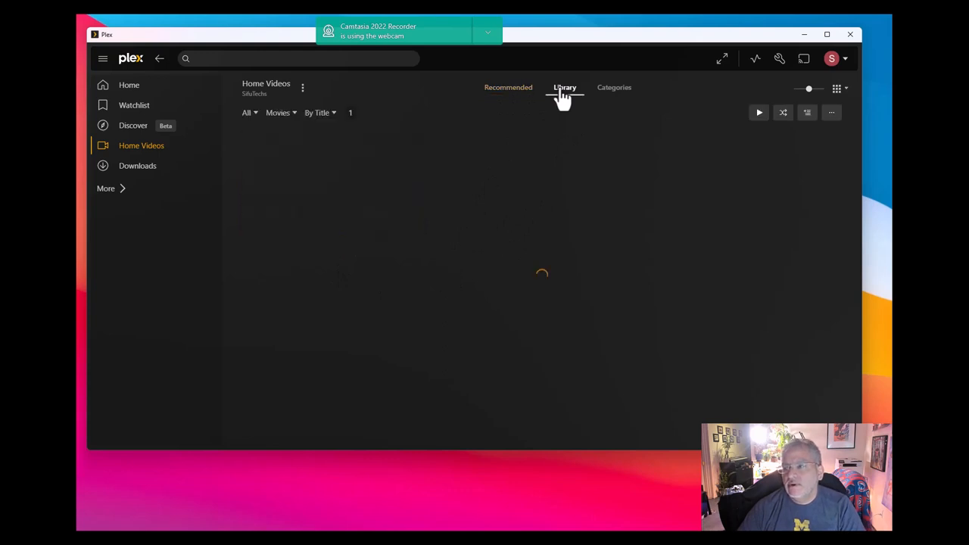
{"action": "left_click", "coordinate": [565, 87]}
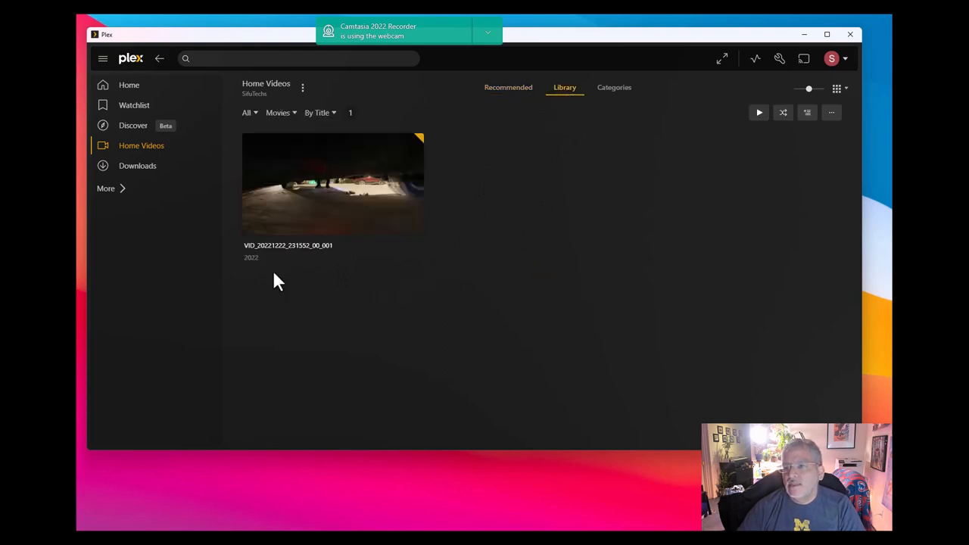
{"action": "mouse_move", "coordinate": [677, 236]}
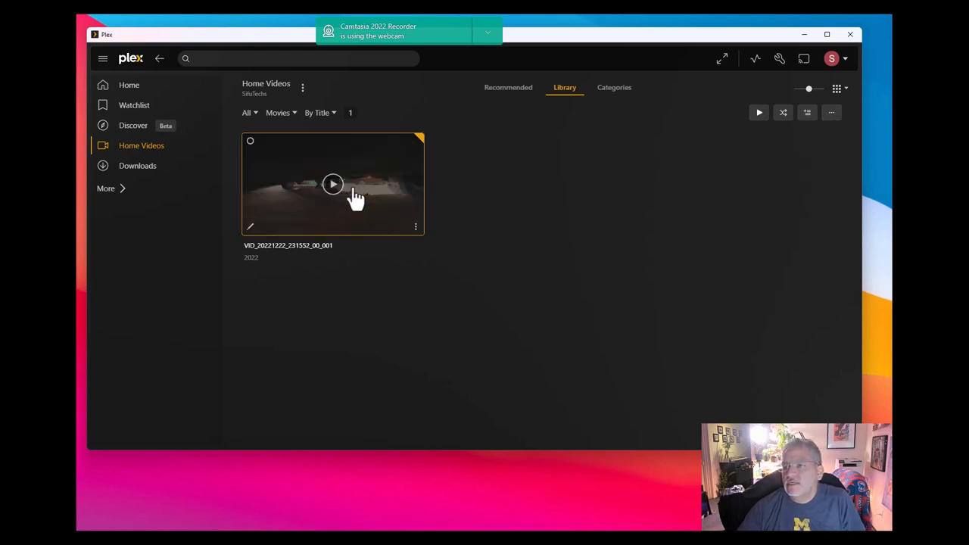
{"action": "right_click", "coordinate": [333, 184]}
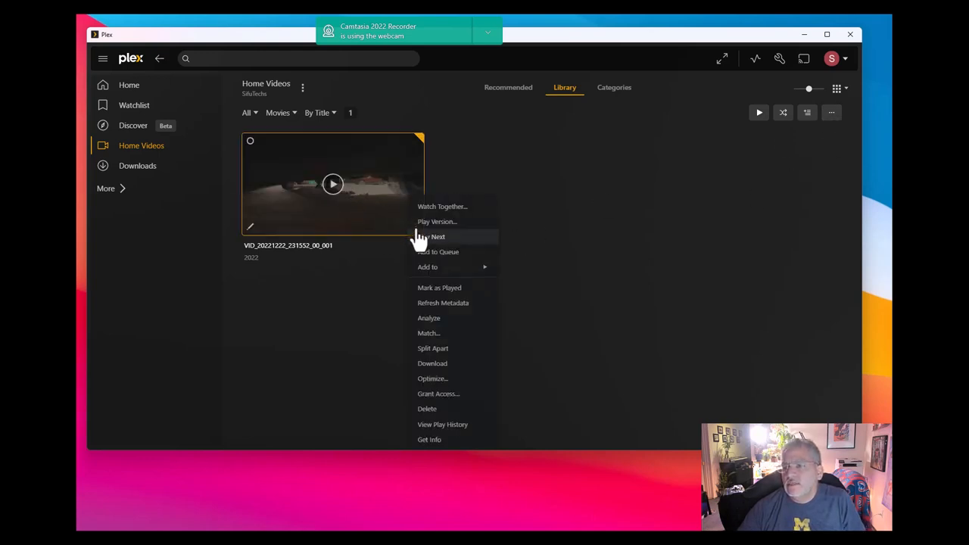
{"action": "mouse_move", "coordinate": [435, 443]}
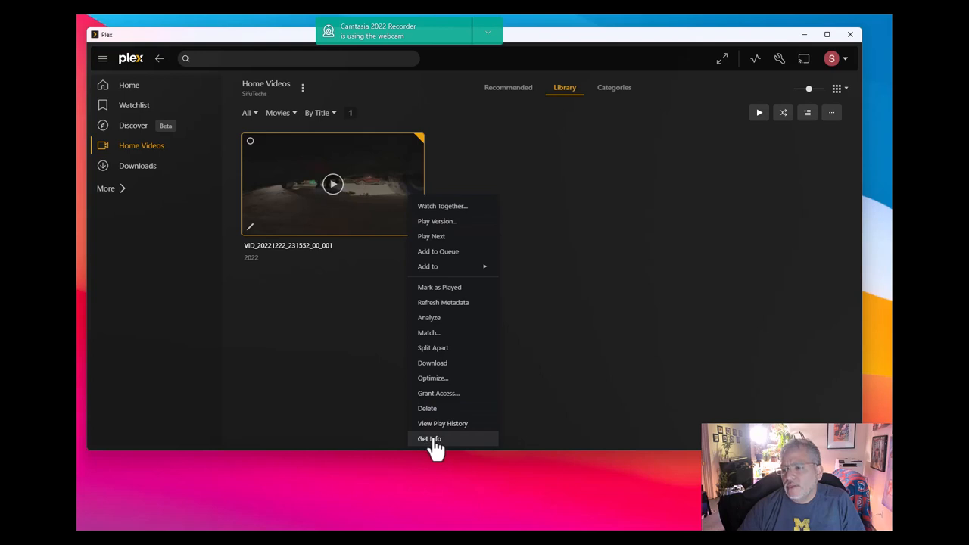
{"action": "mouse_move", "coordinate": [436, 352]}
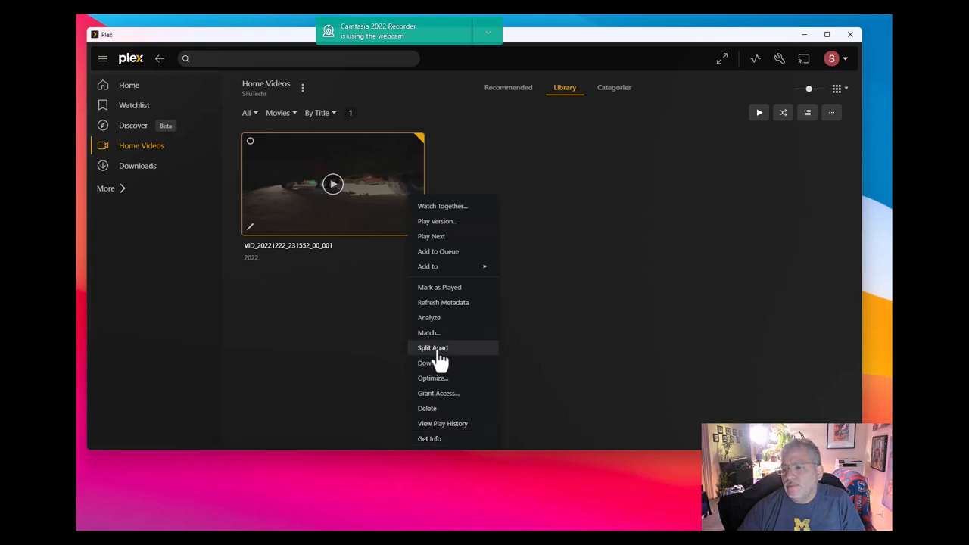
{"action": "left_click", "coordinate": [434, 347]}
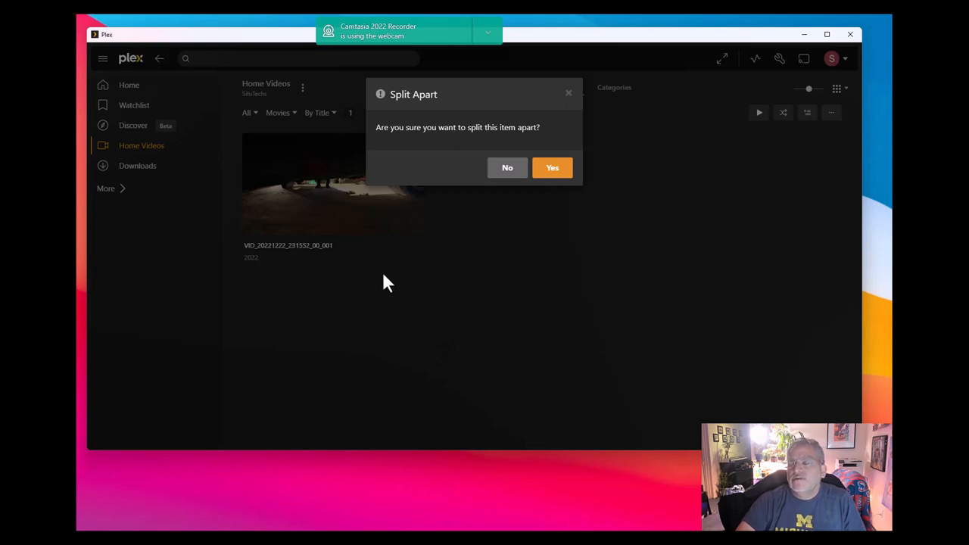
{"action": "mouse_move", "coordinate": [452, 253]}
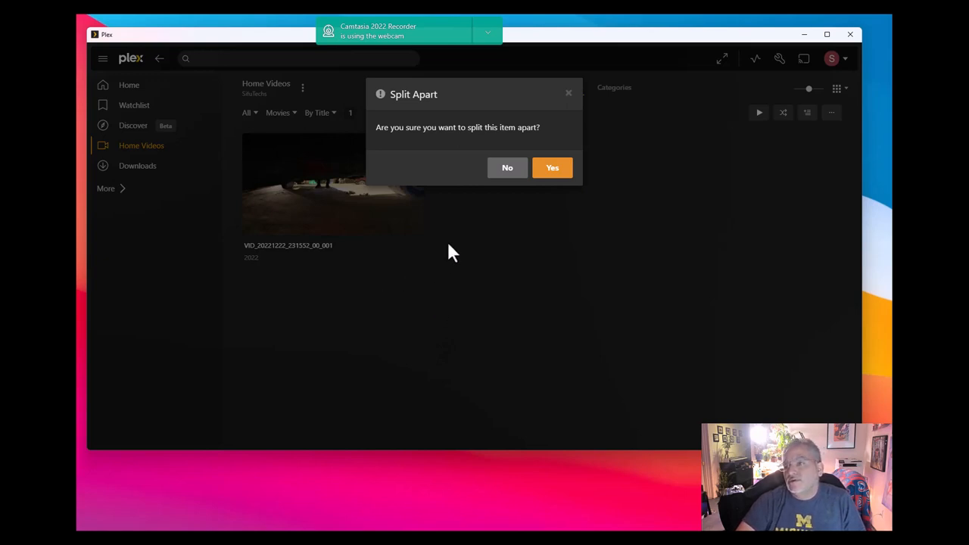
{"action": "mouse_move", "coordinate": [553, 168]}
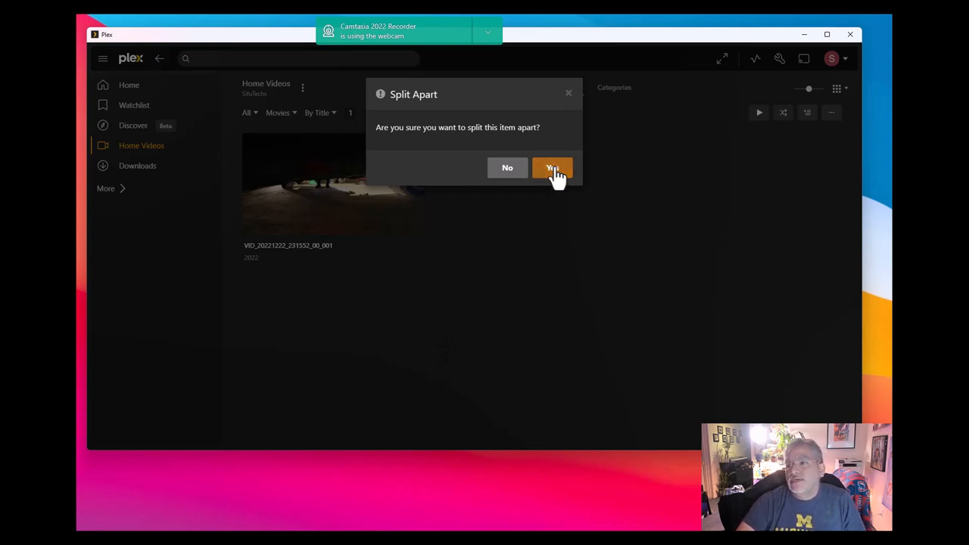
- Confirm the split, then view and close the second item's file path details
{"action": "left_click", "coordinate": [553, 167]}
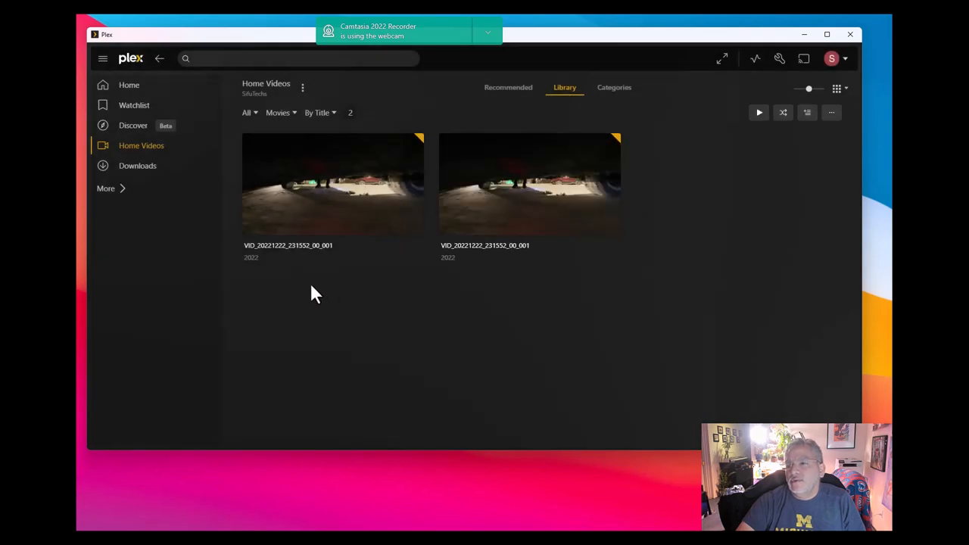
{"action": "mouse_move", "coordinate": [422, 282]}
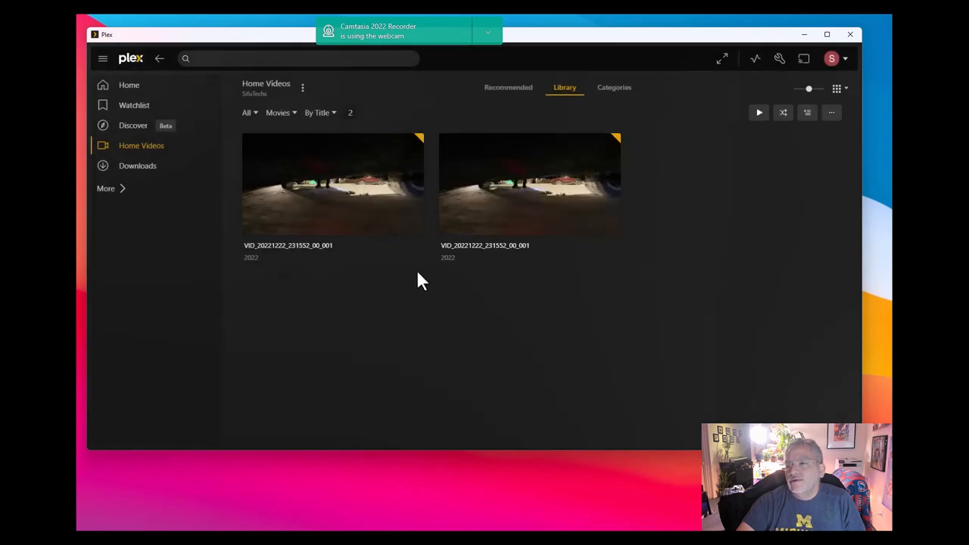
{"action": "mouse_move", "coordinate": [321, 283]}
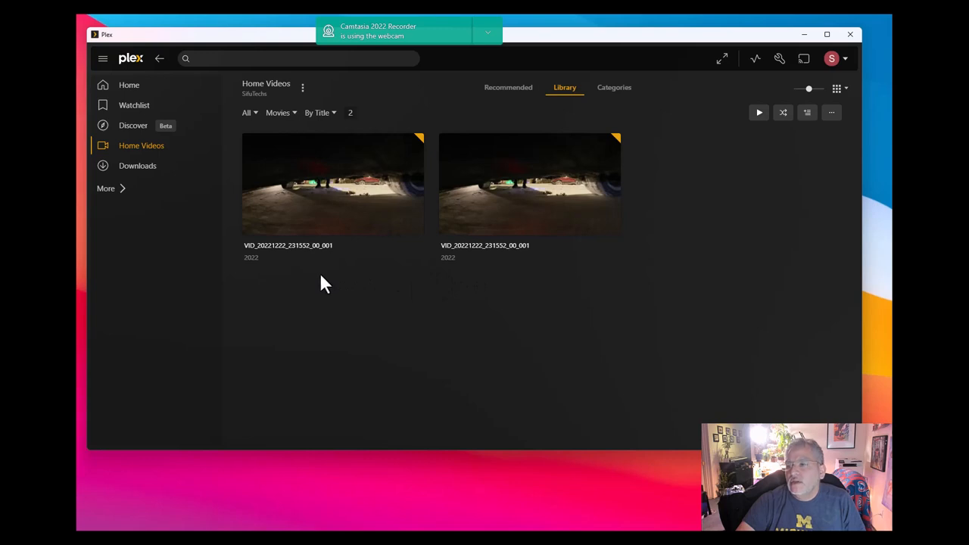
{"action": "mouse_move", "coordinate": [443, 286]}
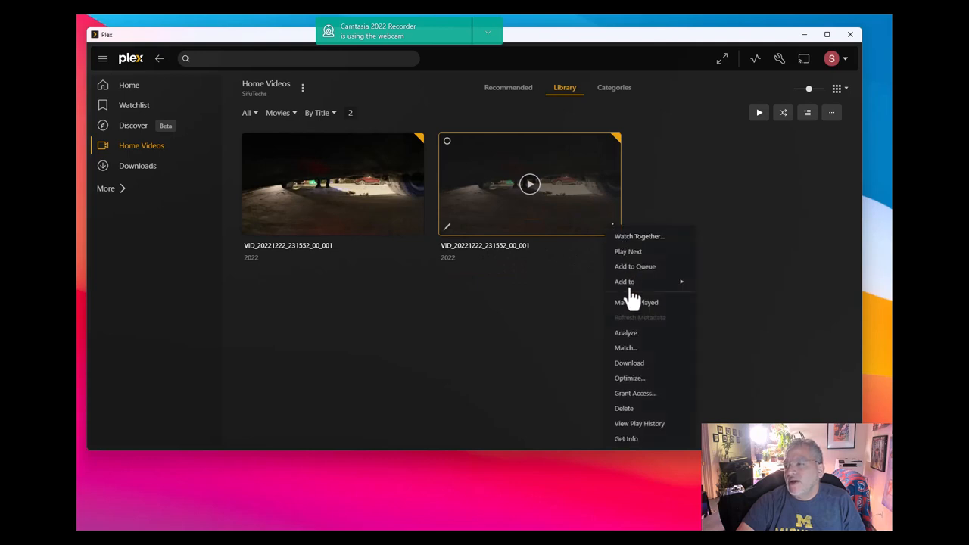
{"action": "mouse_move", "coordinate": [315, 338]}
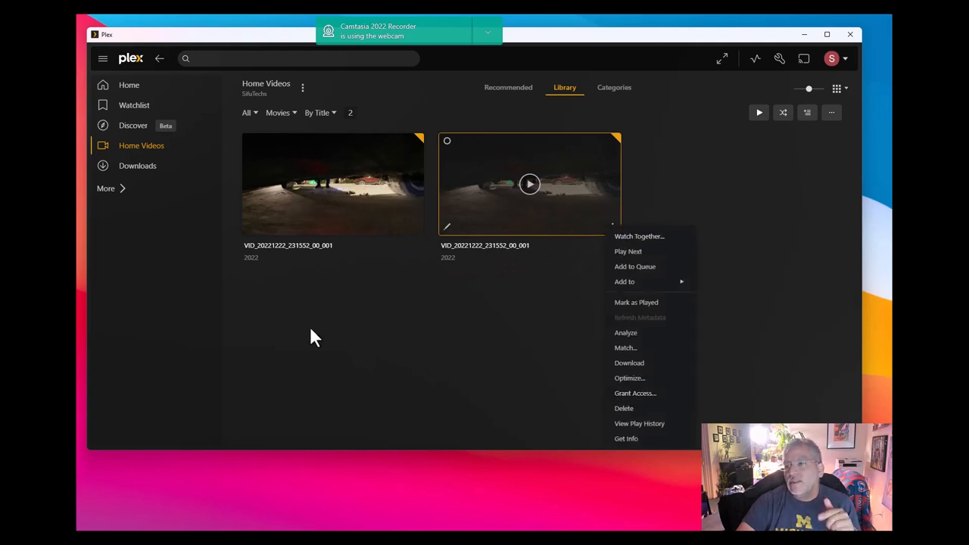
{"action": "mouse_move", "coordinate": [509, 271]}
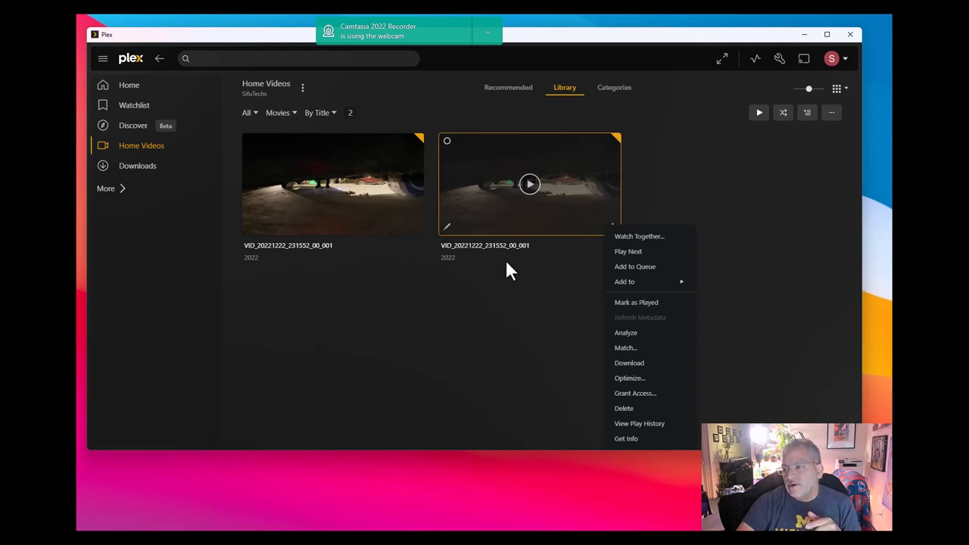
{"action": "mouse_move", "coordinate": [627, 439]}
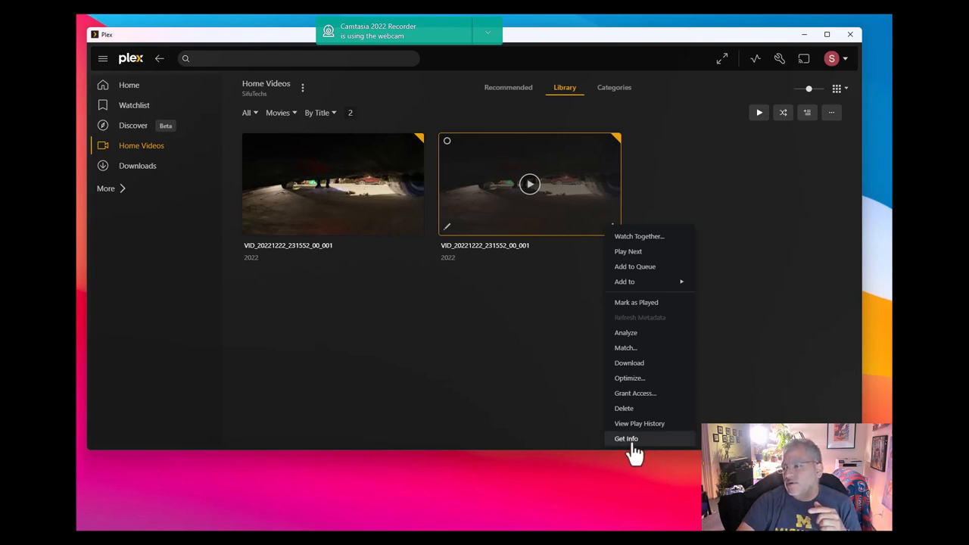
{"action": "left_click", "coordinate": [627, 439]}
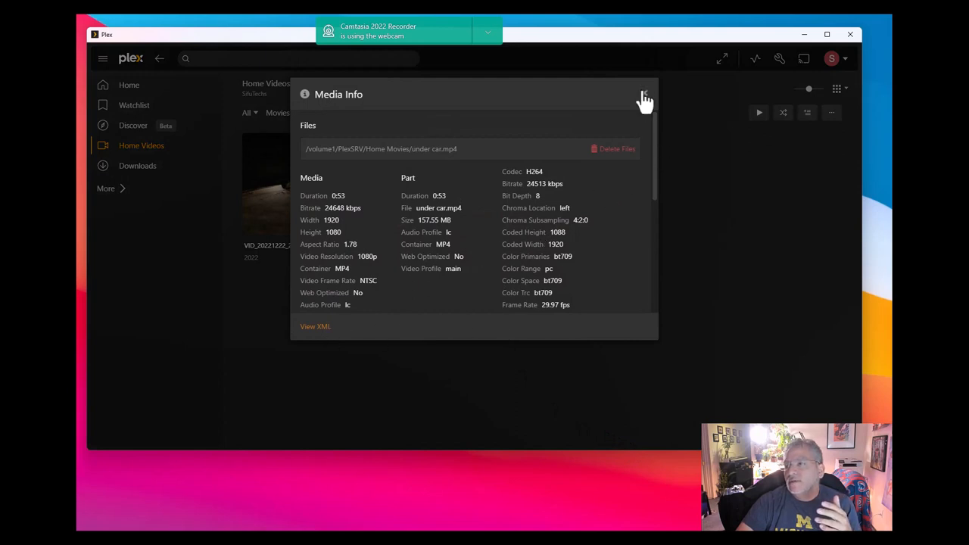
{"action": "left_click", "coordinate": [645, 94]}
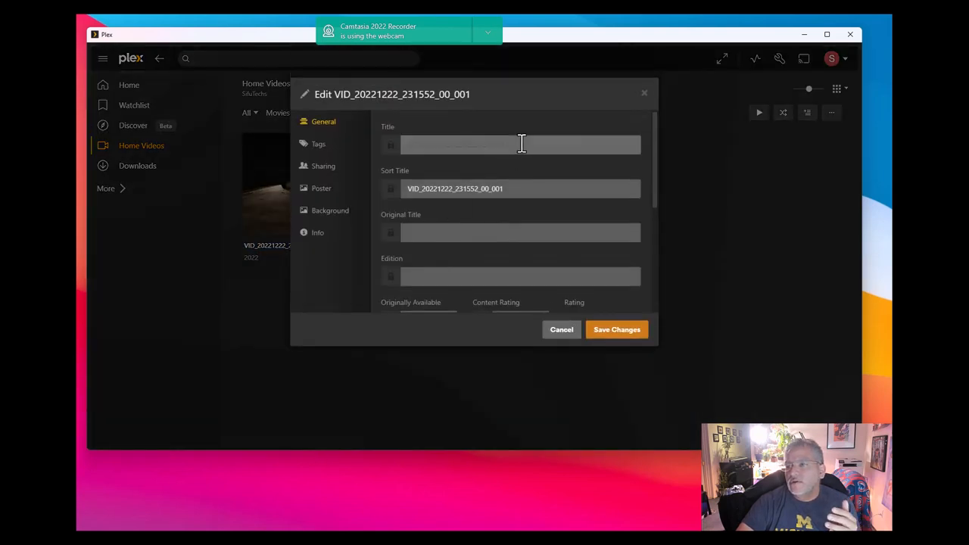
- Set the video's title and sort title to 'under car' and save
{"action": "type", "text": "un"}
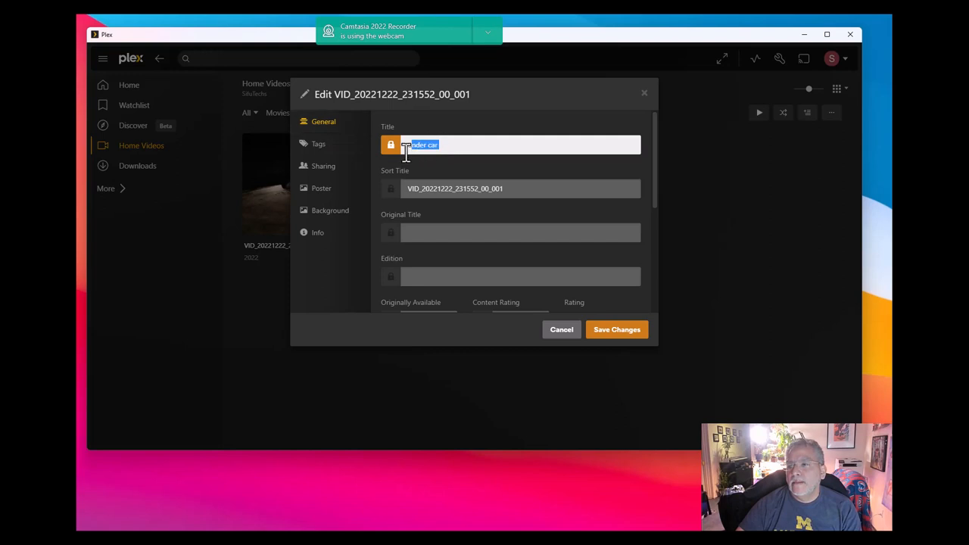
{"action": "left_click", "coordinate": [521, 189]}
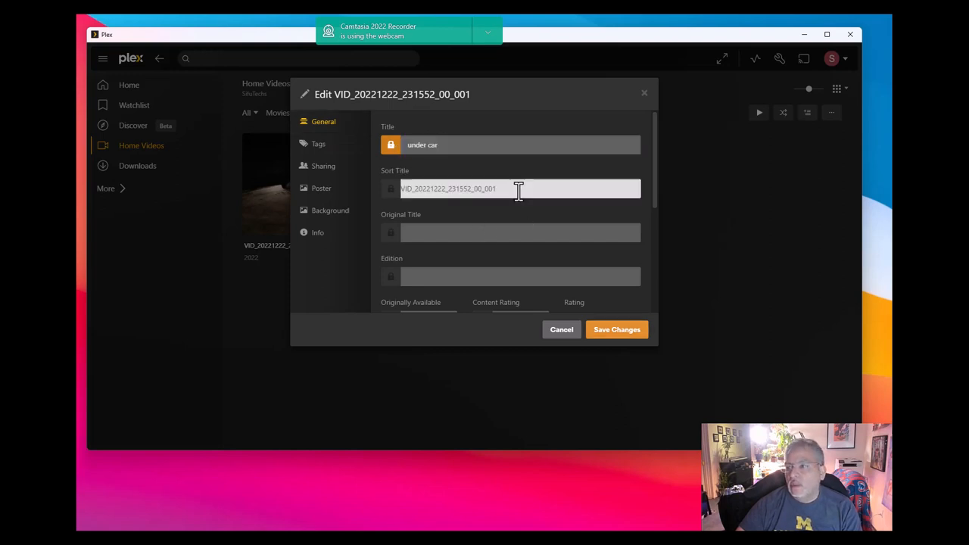
{"action": "type", "text": "under car"}
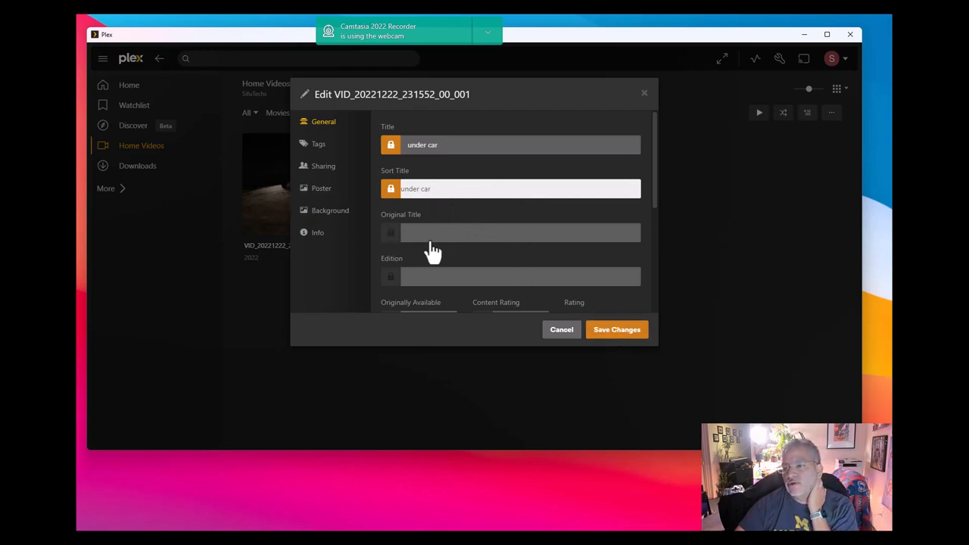
{"action": "scroll", "scroll_direction": "down", "scroll_amount": 3}
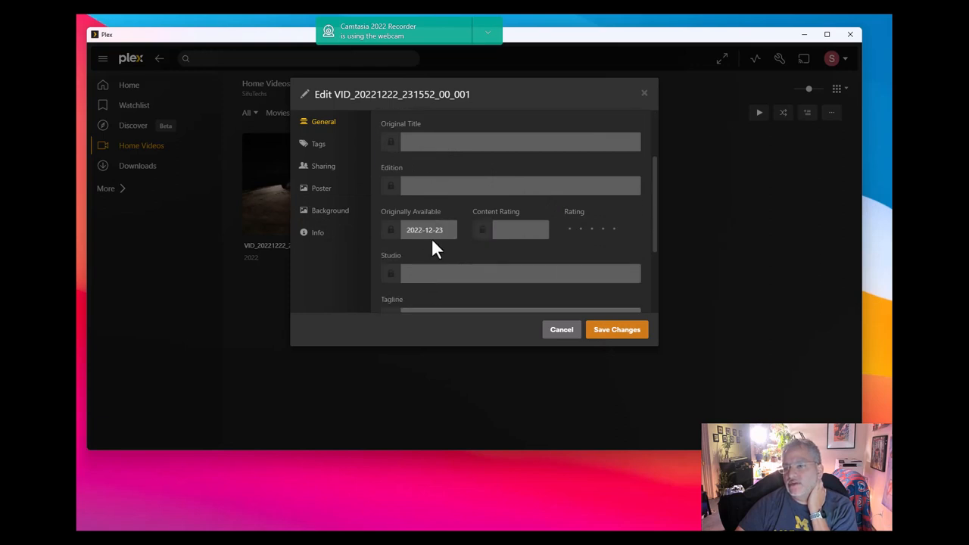
{"action": "mouse_move", "coordinate": [442, 294]}
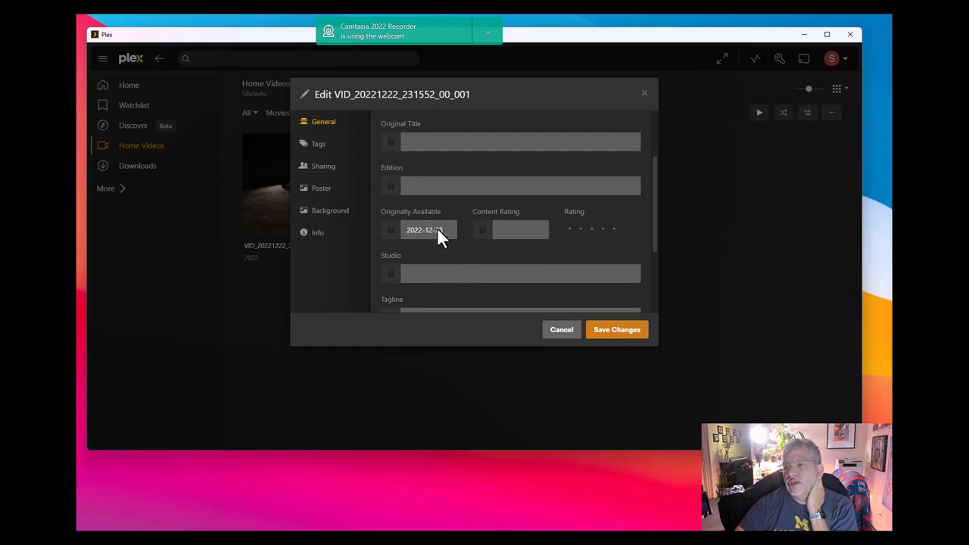
{"action": "scroll", "scroll_direction": "down", "scroll_amount": 3}
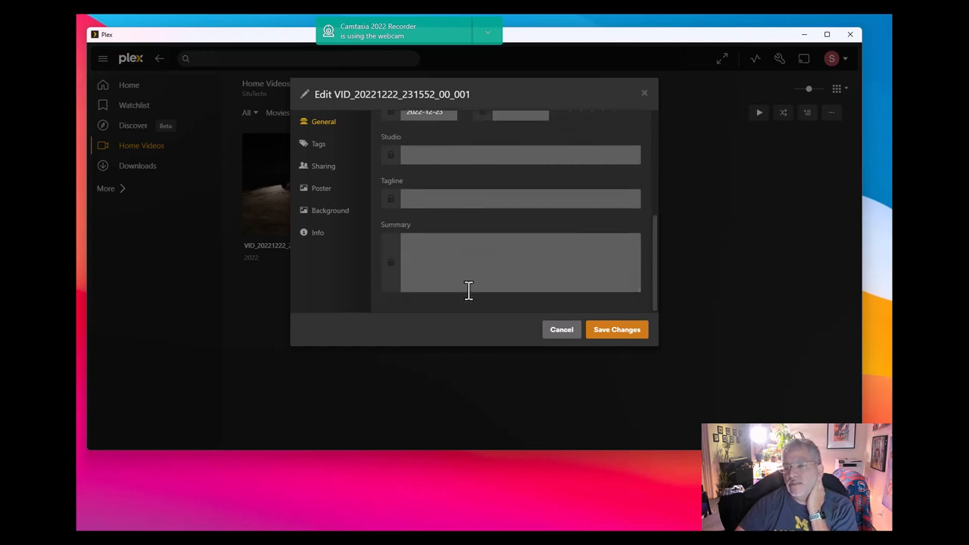
{"action": "scroll", "scroll_direction": "up", "scroll_amount": 3}
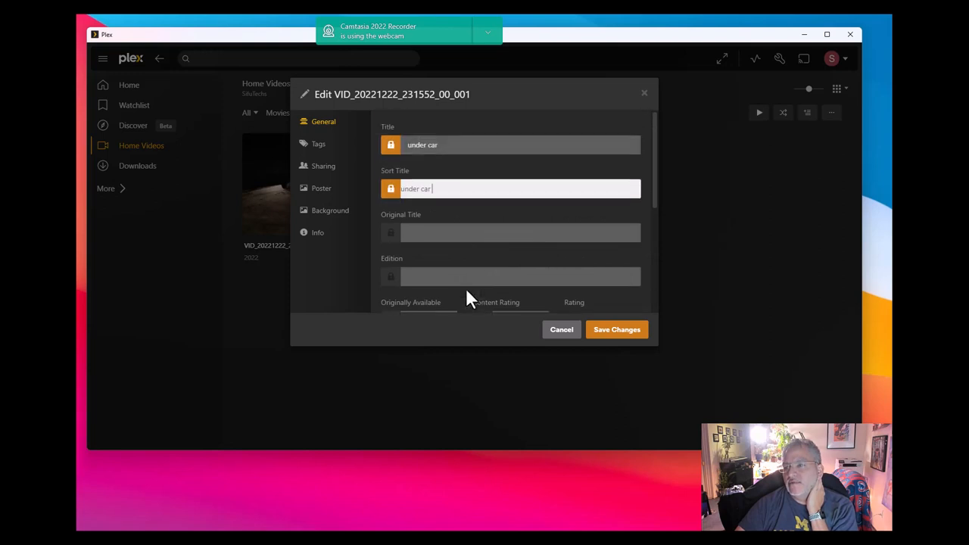
{"action": "left_click", "coordinate": [616, 329]}
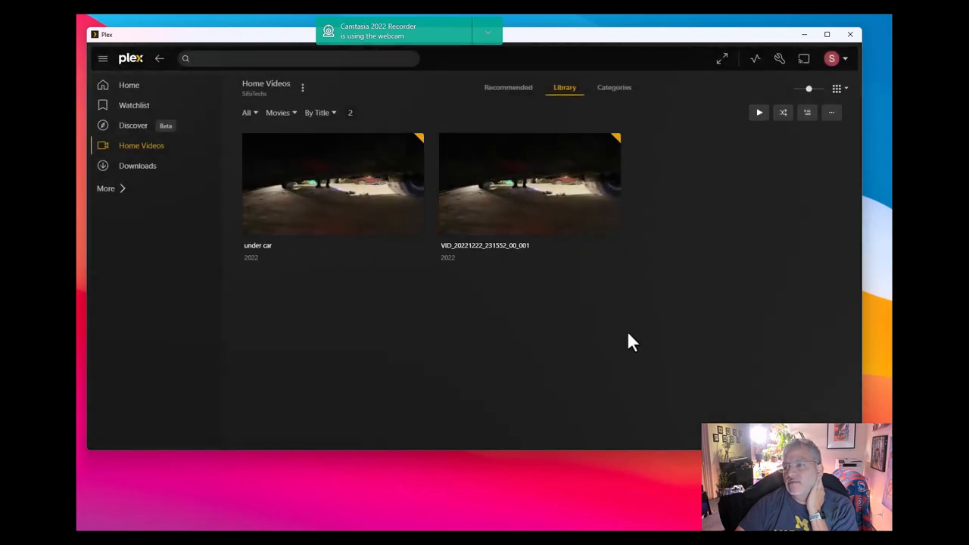
{"action": "mouse_move", "coordinate": [317, 204]}
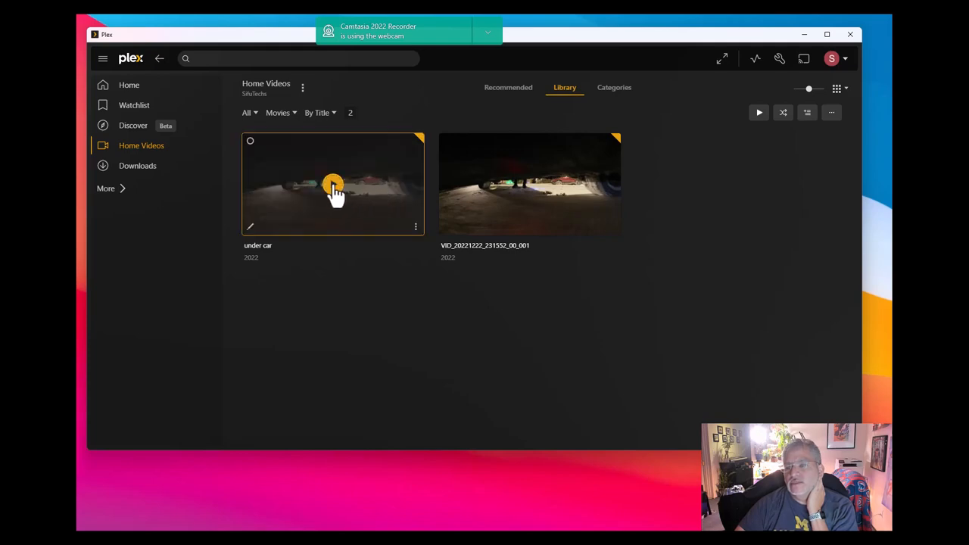
{"action": "left_click", "coordinate": [334, 186]}
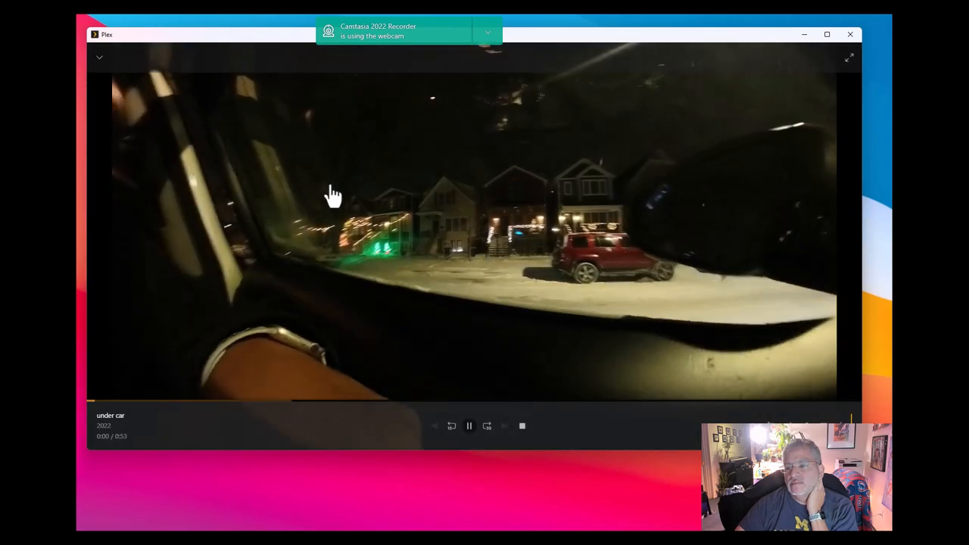
{"action": "left_click", "coordinate": [210, 400]}
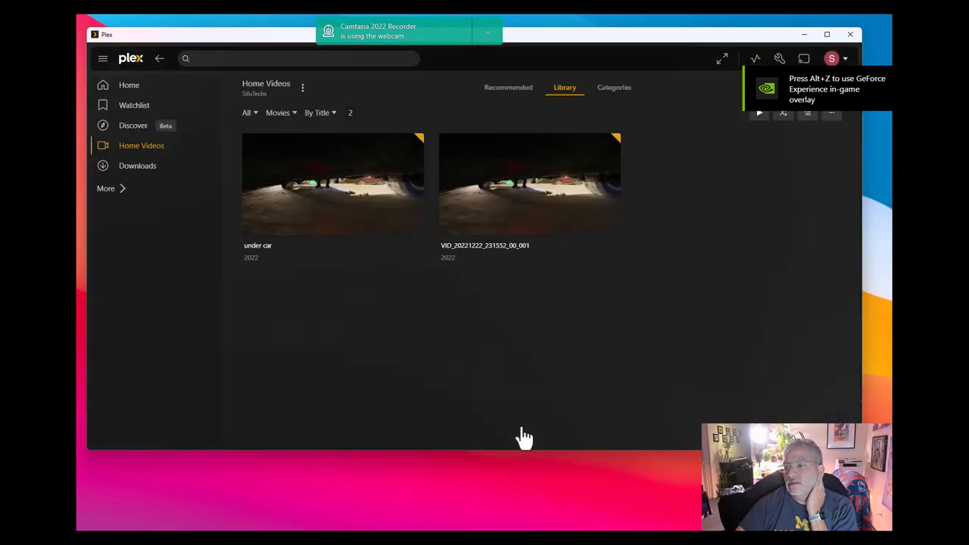
{"action": "mouse_move", "coordinate": [530, 184]}
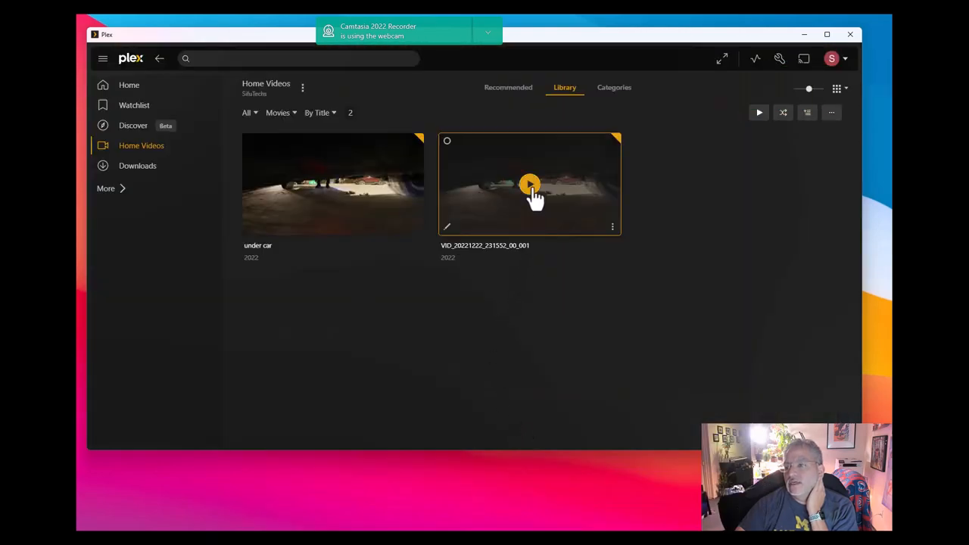
{"action": "left_click", "coordinate": [530, 184]}
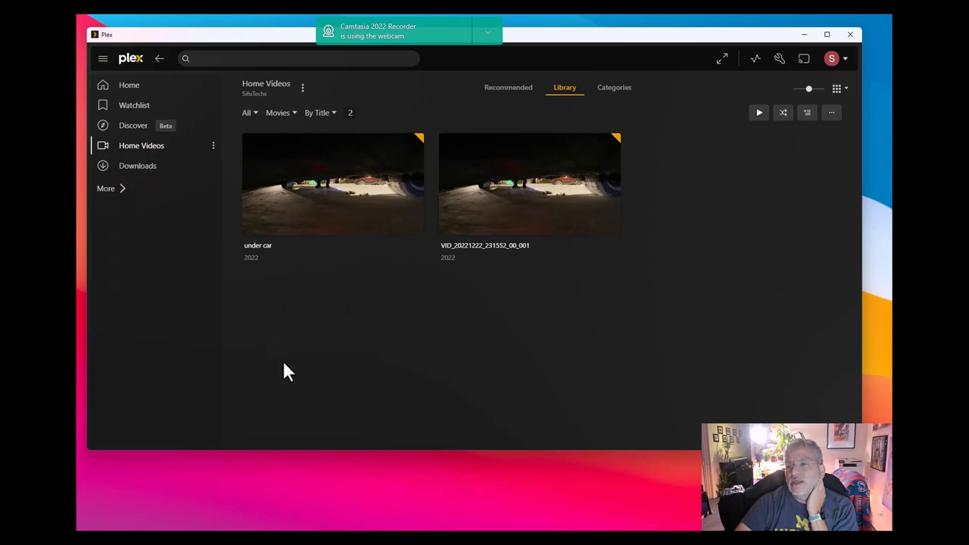
{"action": "mouse_move", "coordinate": [493, 371]}
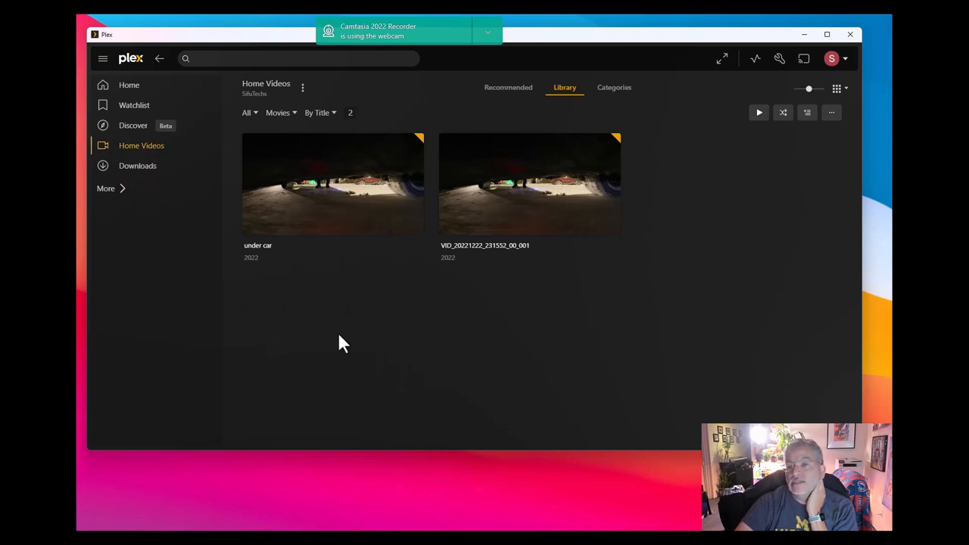
{"action": "mouse_move", "coordinate": [275, 212]}
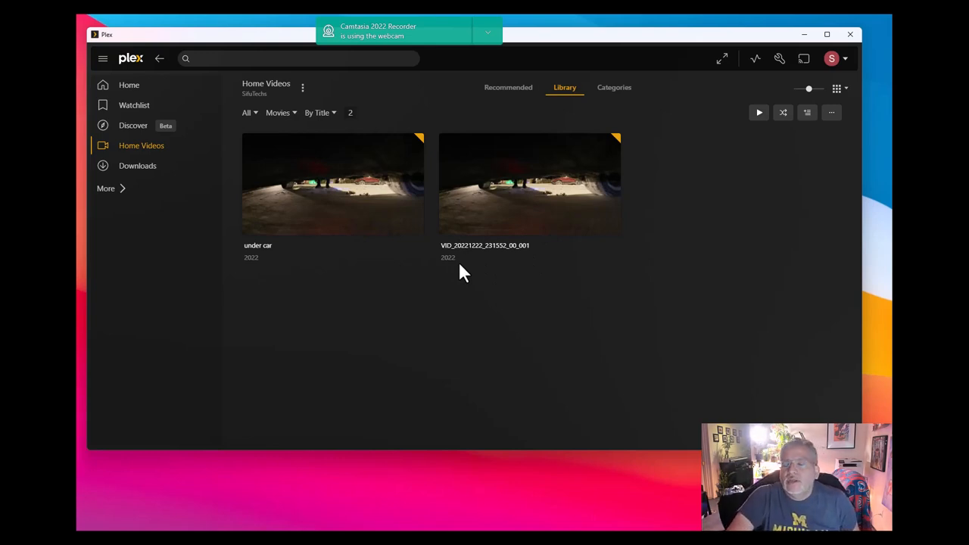
{"action": "mouse_move", "coordinate": [339, 345]}
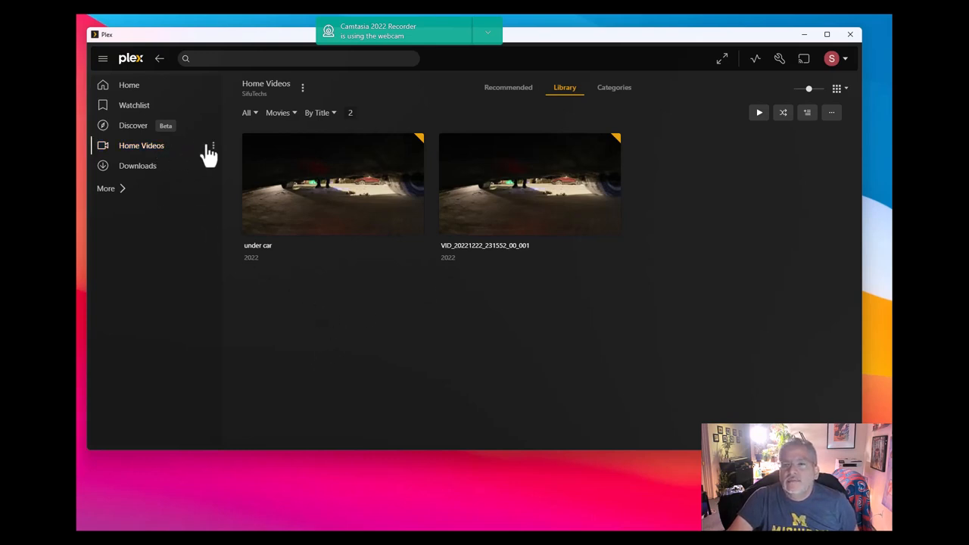
{"action": "mouse_move", "coordinate": [213, 146]}
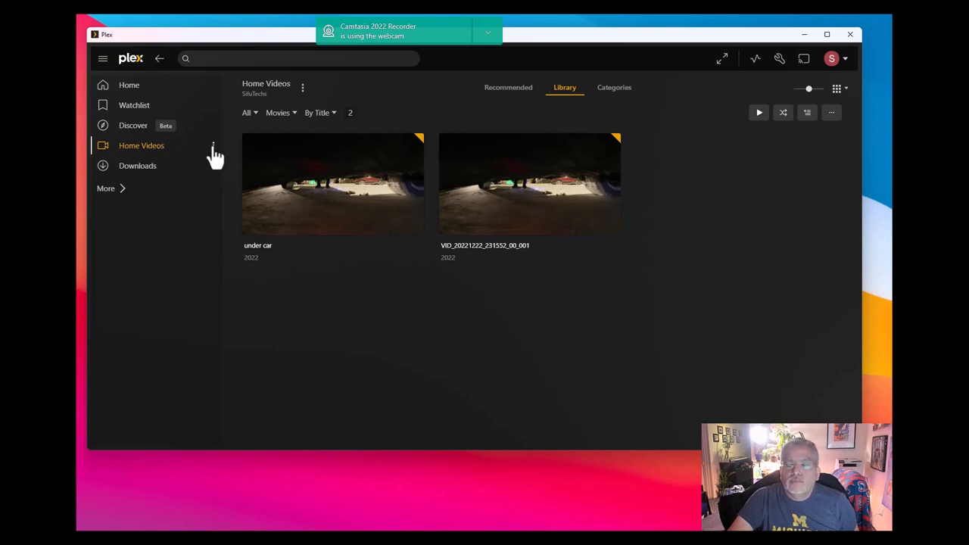
{"action": "mouse_move", "coordinate": [214, 152]}
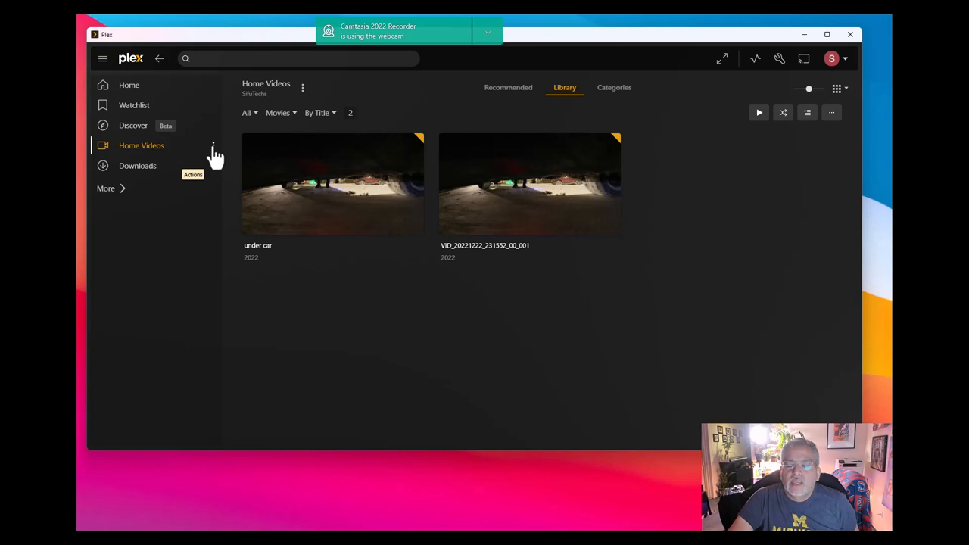
{"action": "mouse_move", "coordinate": [178, 159]}
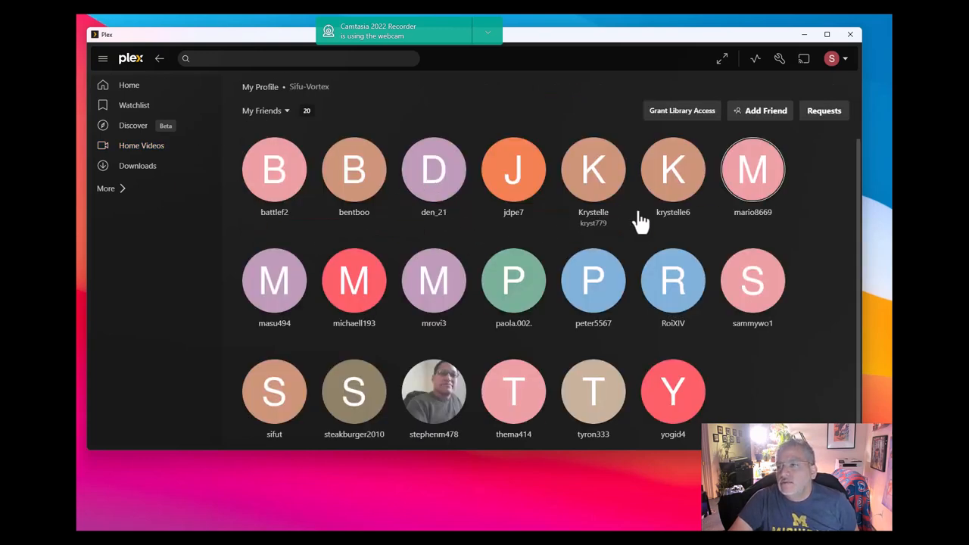
{"action": "mouse_move", "coordinate": [674, 392]}
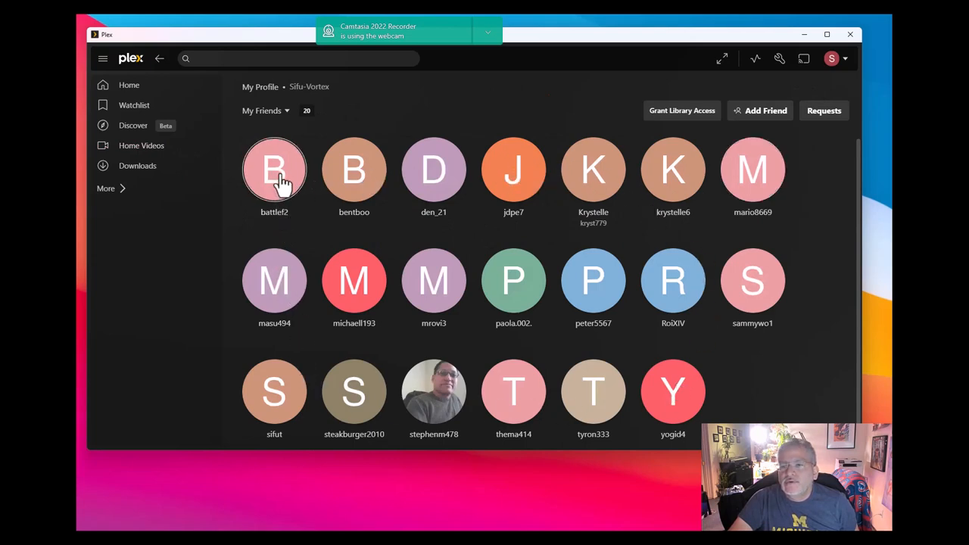
- Open friend battlef2's profile and choose Manage Library Access
{"action": "left_click", "coordinate": [274, 170]}
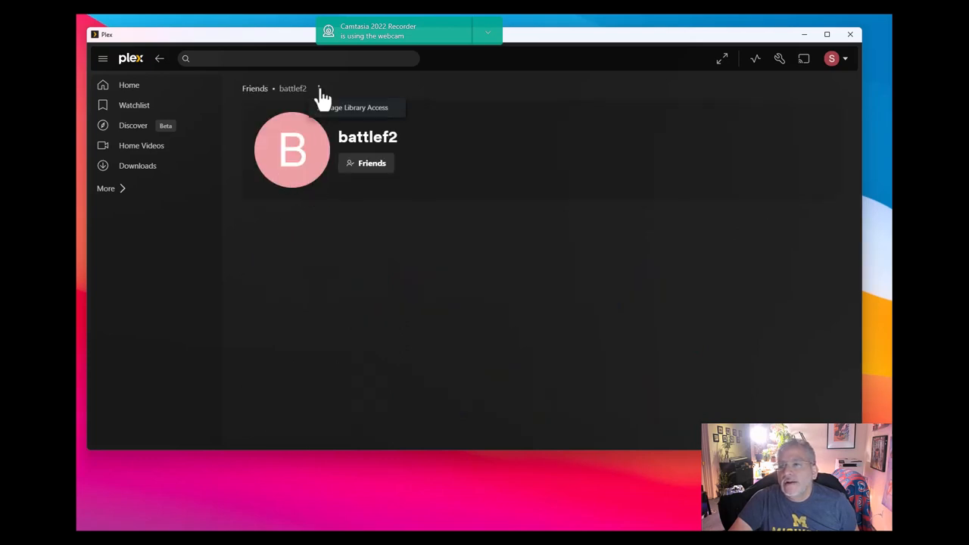
{"action": "left_click", "coordinate": [356, 106]}
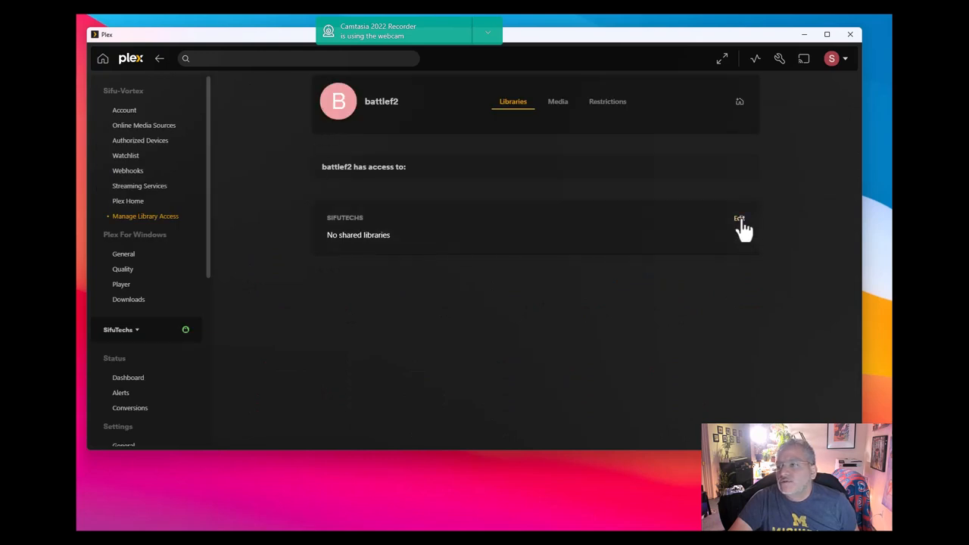
{"action": "left_click", "coordinate": [739, 219]}
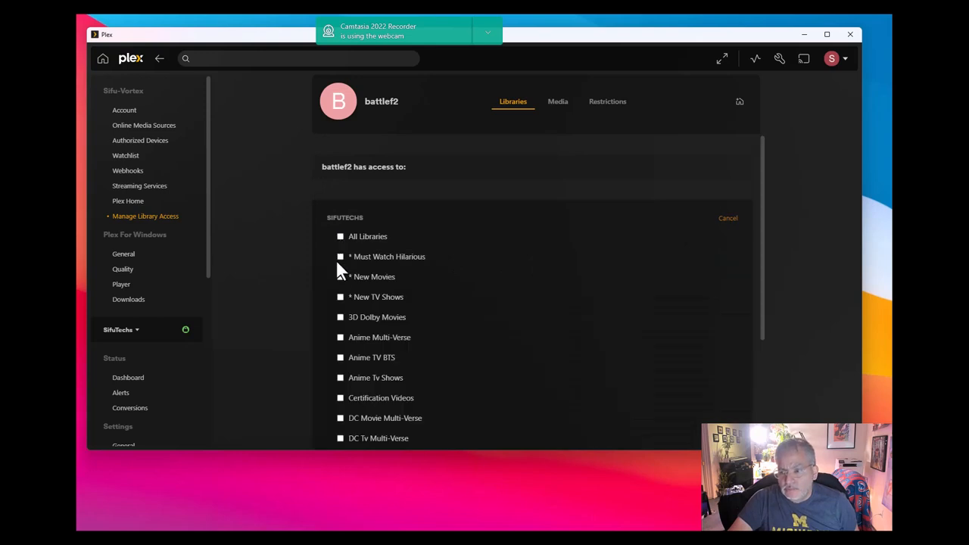
{"action": "scroll", "scroll_direction": "down", "scroll_amount": 3}
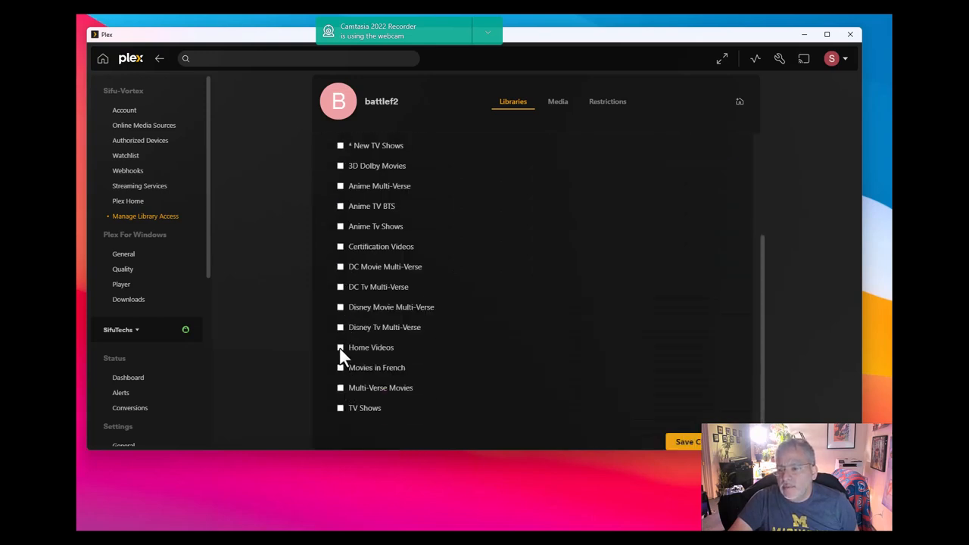
{"action": "left_click", "coordinate": [340, 347]}
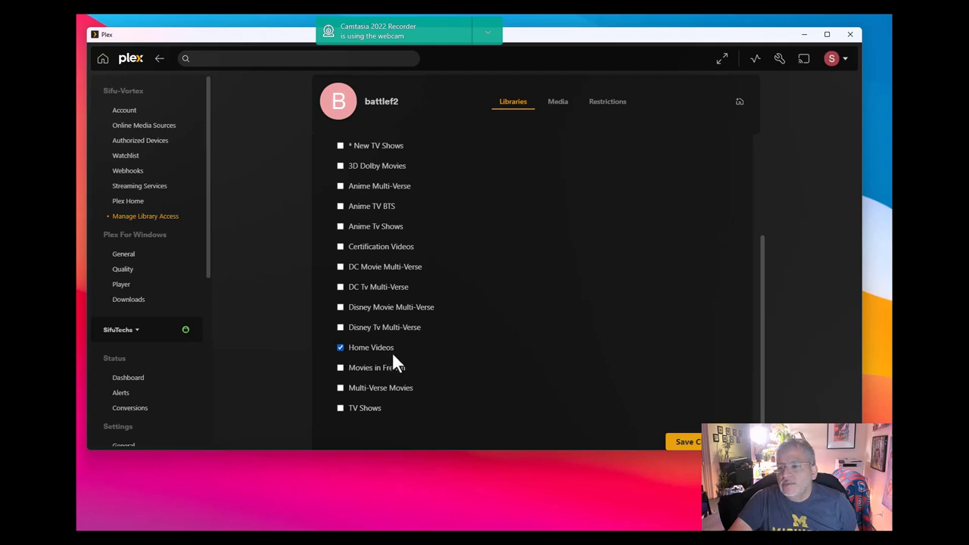
{"action": "scroll", "scroll_direction": "down", "scroll_amount": 3}
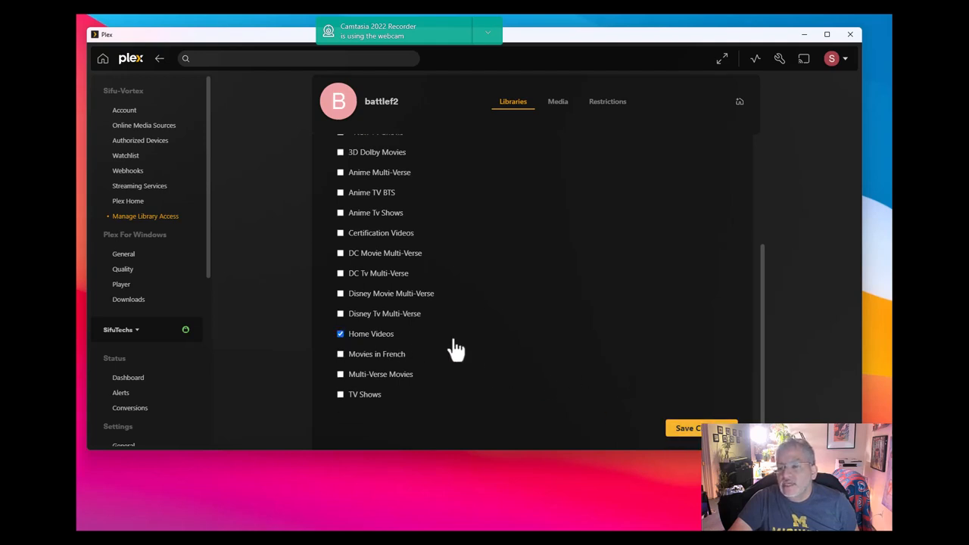
{"action": "mouse_move", "coordinate": [737, 180]}
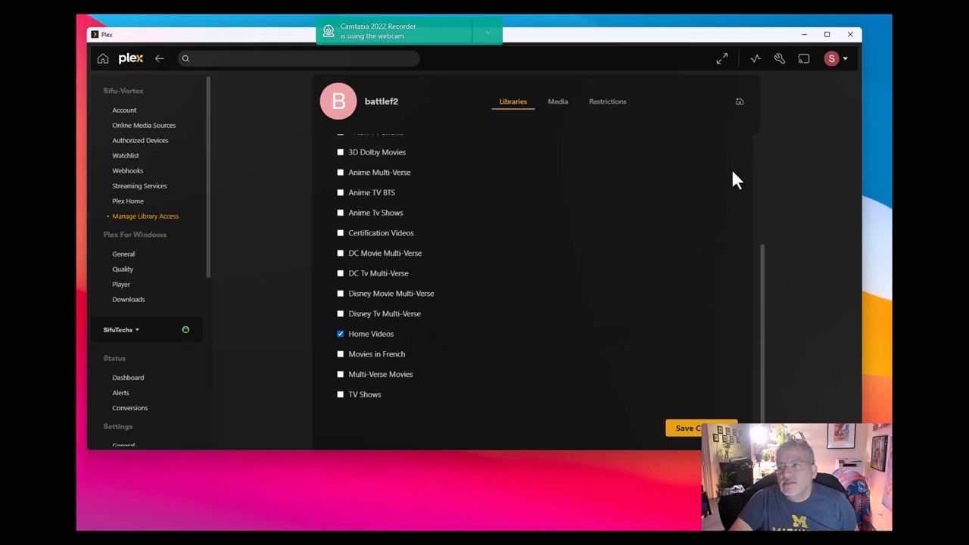
{"action": "mouse_move", "coordinate": [625, 257]}
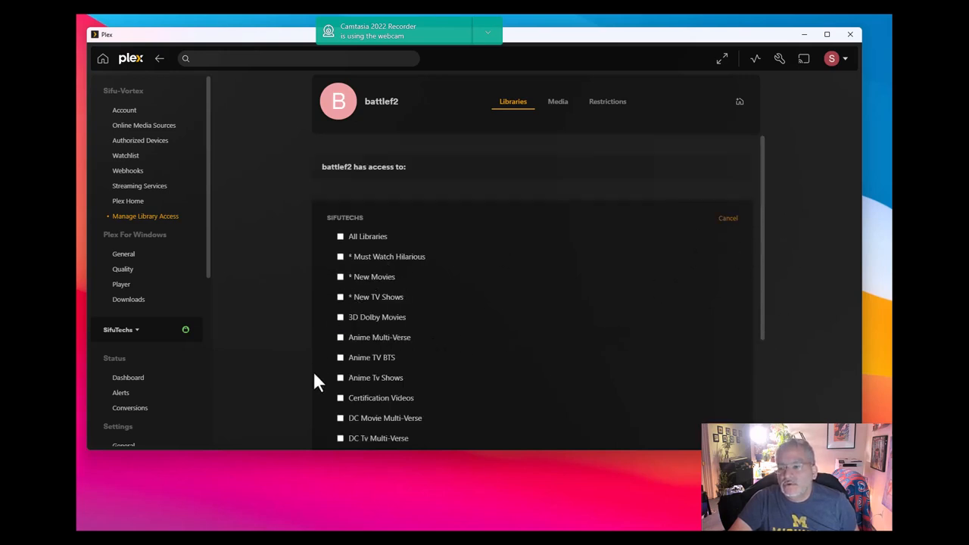
{"action": "mouse_move", "coordinate": [212, 248]}
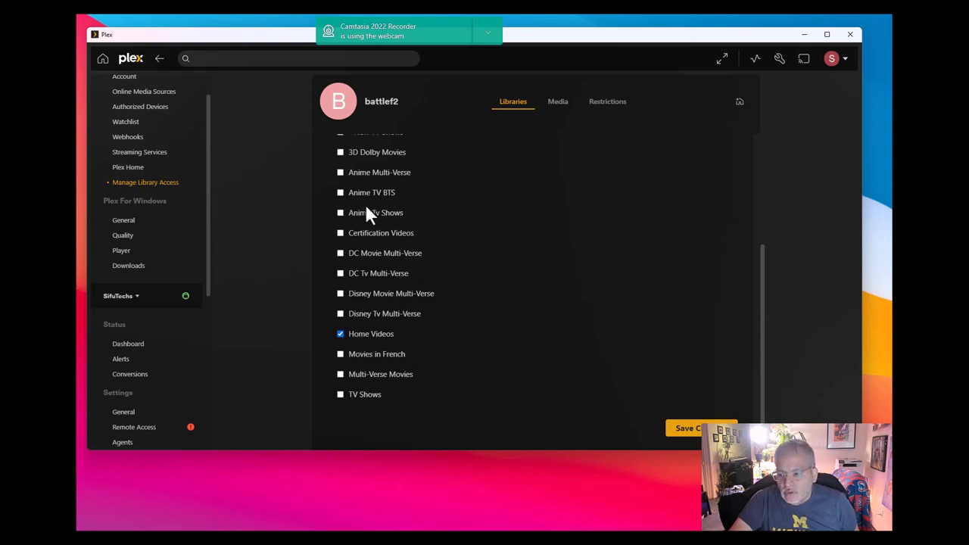
{"action": "mouse_move", "coordinate": [367, 284]}
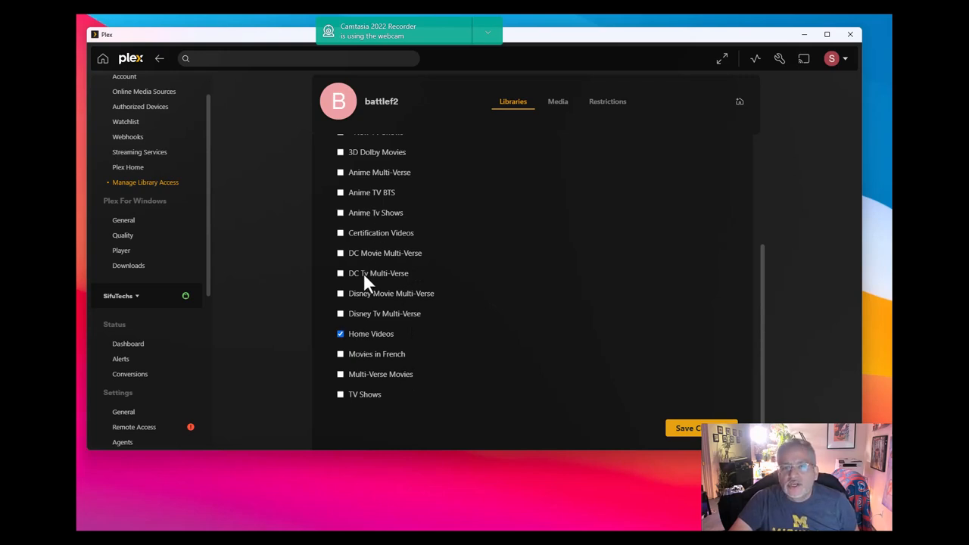
{"action": "mouse_move", "coordinate": [239, 343]}
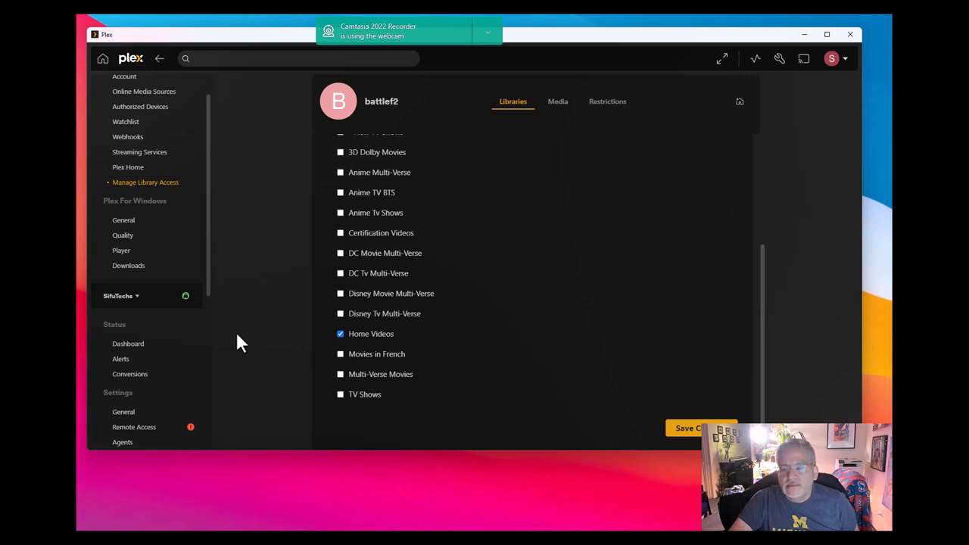
{"action": "scroll", "scroll_direction": "down", "scroll_amount": 3}
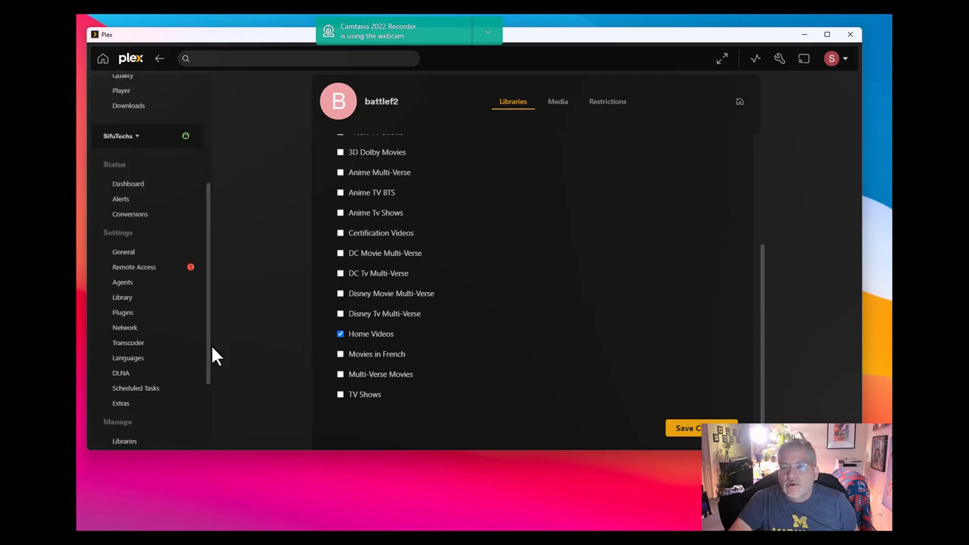
{"action": "mouse_move", "coordinate": [834, 68]}
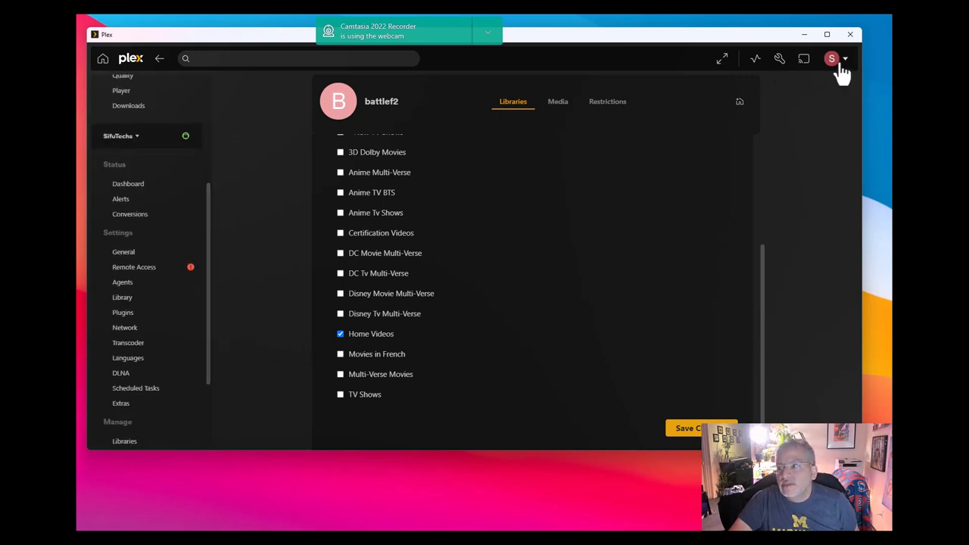
{"action": "mouse_move", "coordinate": [849, 35]}
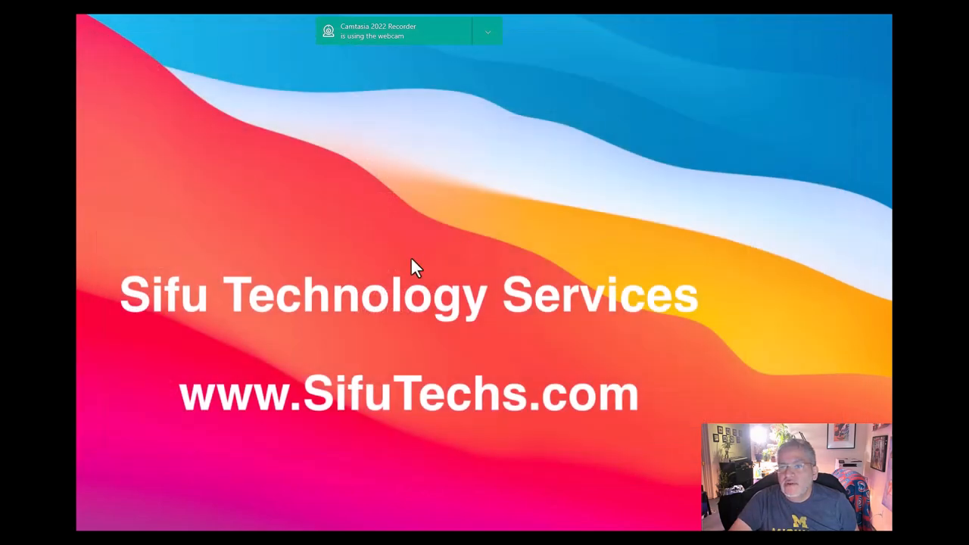
{"action": "mouse_move", "coordinate": [279, 398]}
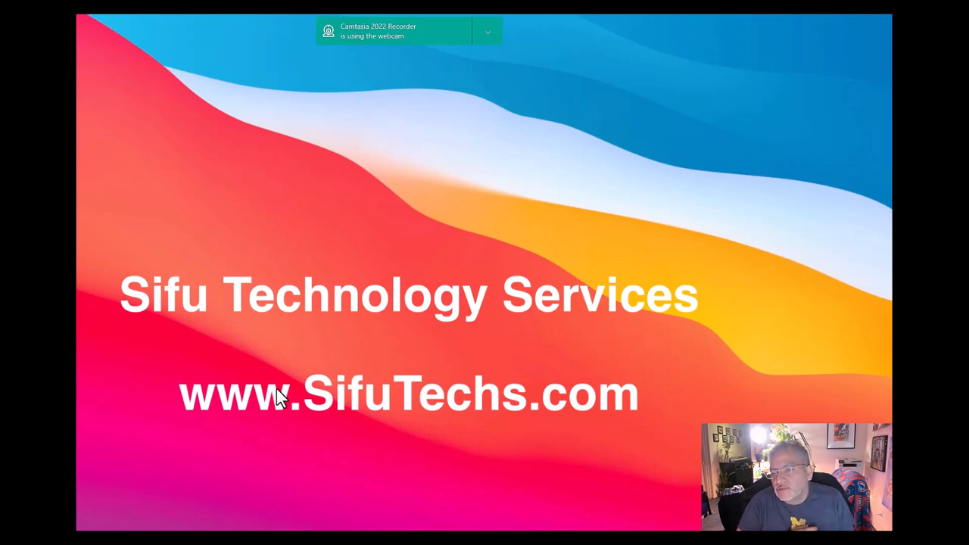
{"action": "mouse_move", "coordinate": [342, 393]}
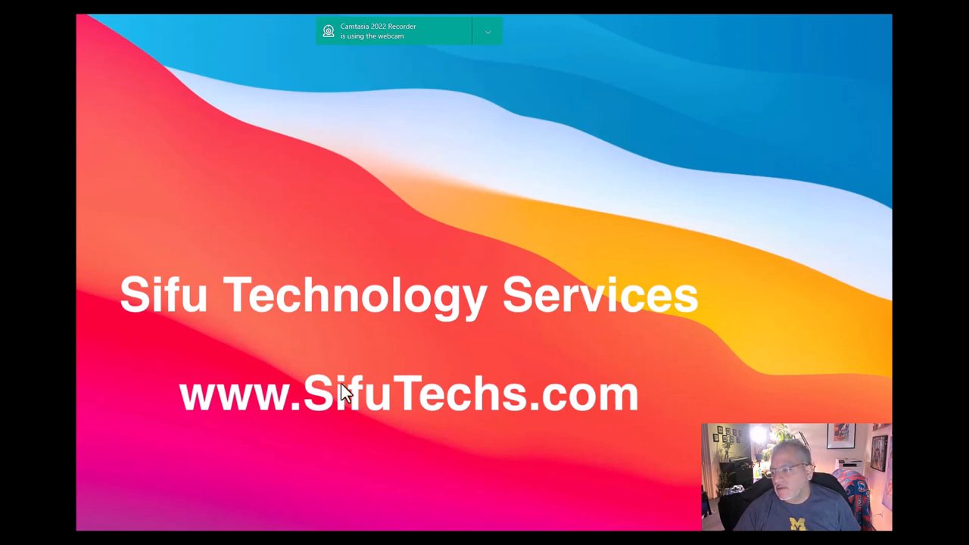
{"action": "mouse_move", "coordinate": [691, 522]}
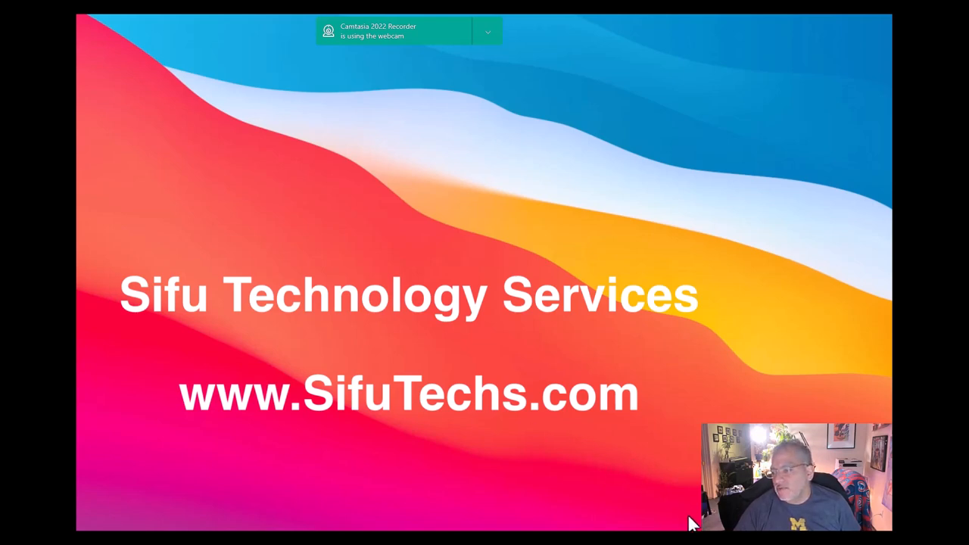